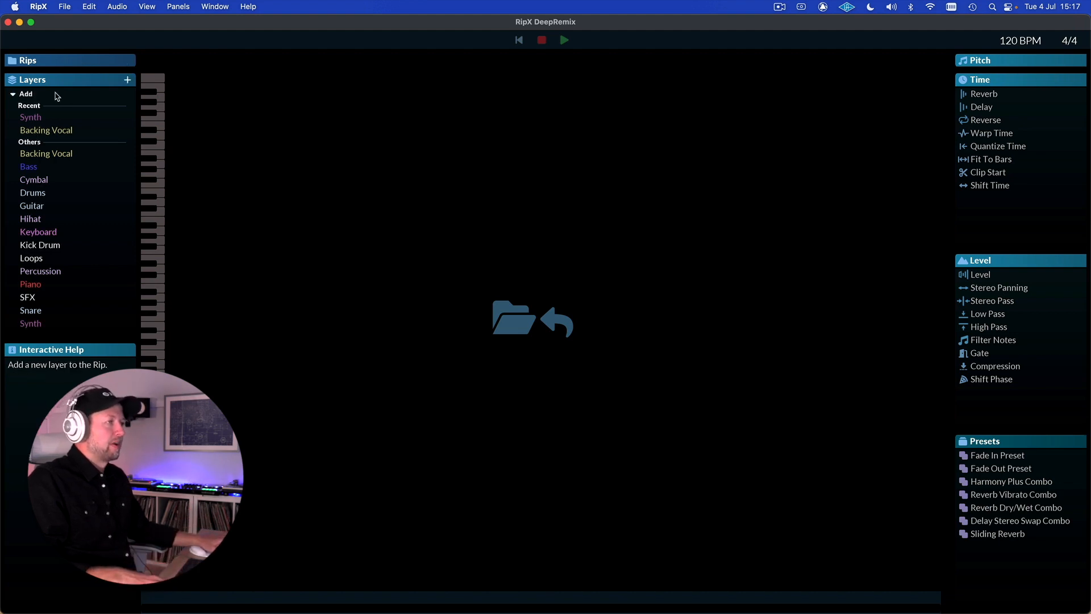
pyautogui.moveTo(31, 218)
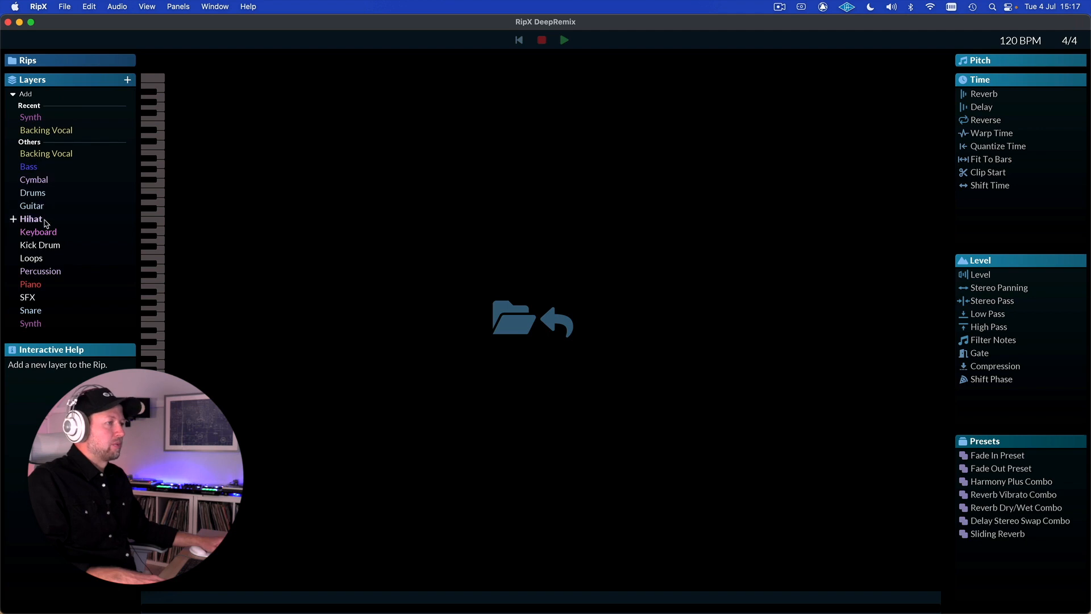
pyautogui.moveTo(118, 340)
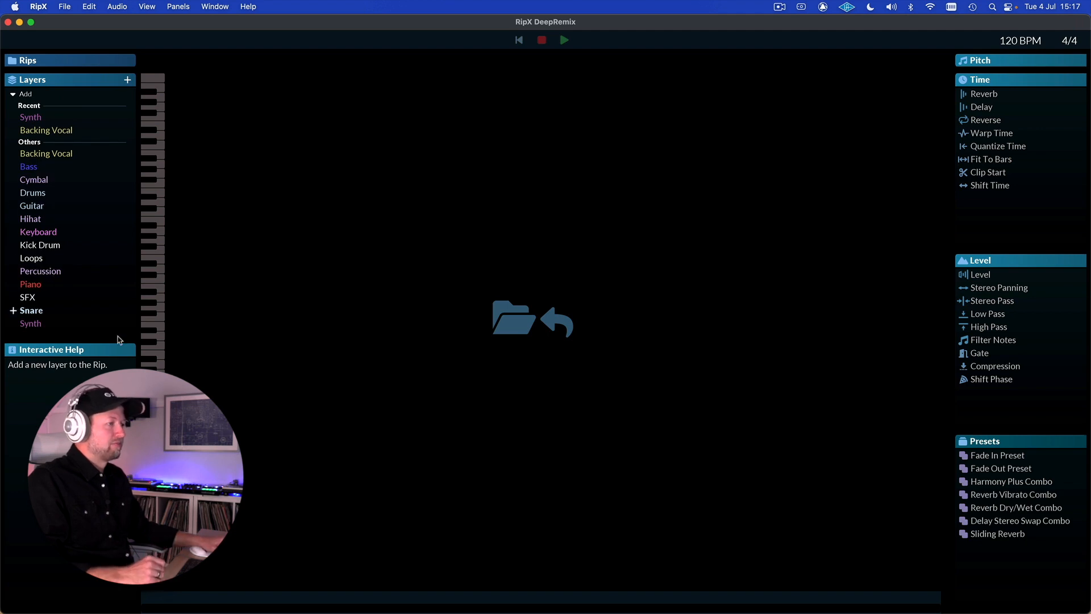
pyautogui.moveTo(64, 362)
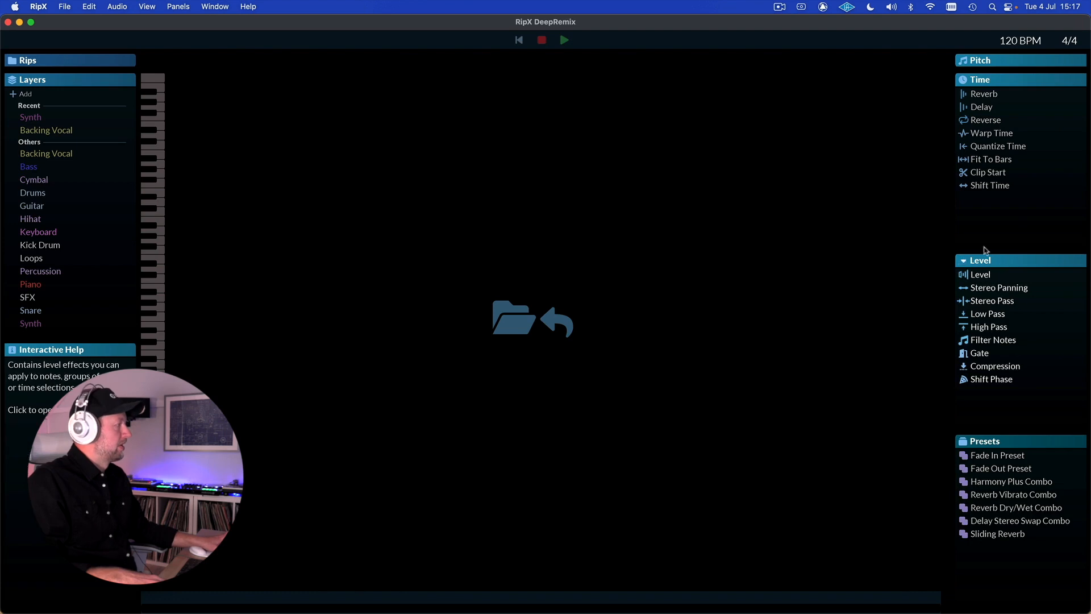
pyautogui.moveTo(604, 300)
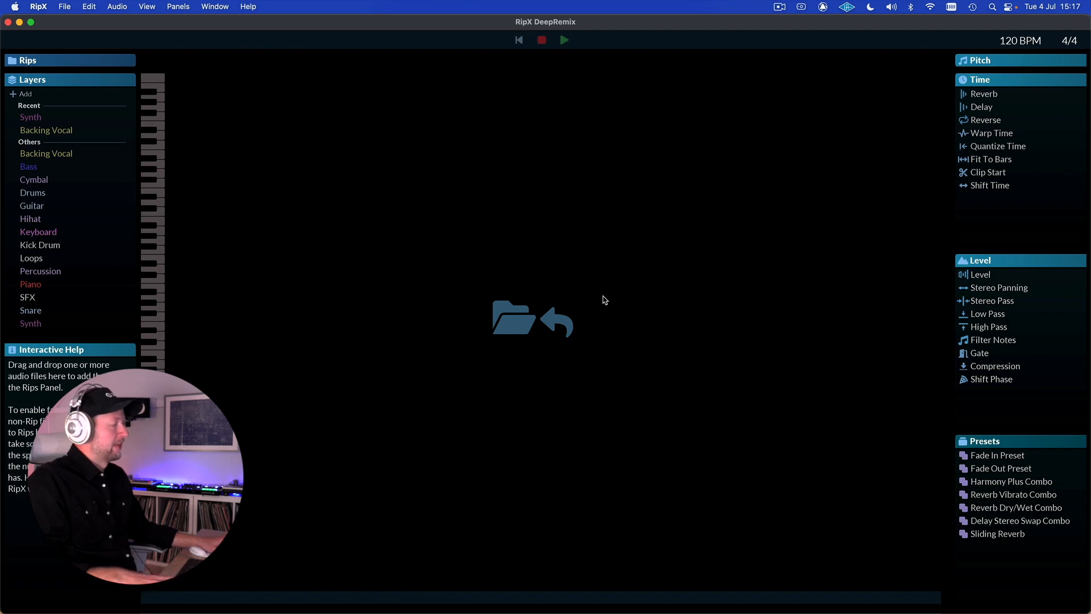
pyautogui.moveTo(518, 323)
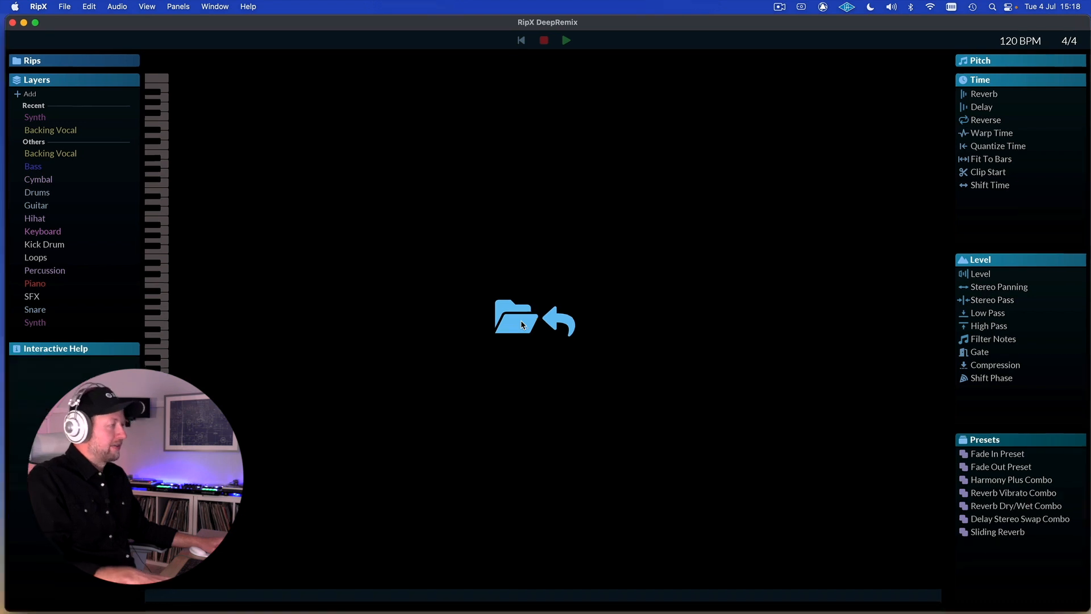
# - Load the song file so the What To Rip choices appear with voice, bass, drums and other sounds ticked
pyautogui.click(515, 319)
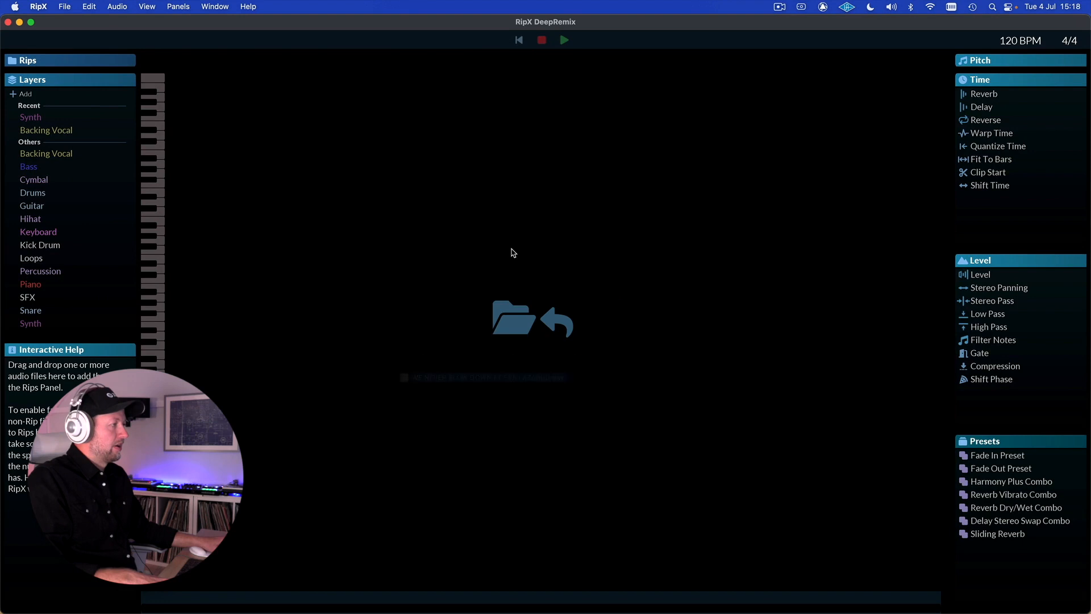
pyautogui.click(514, 319)
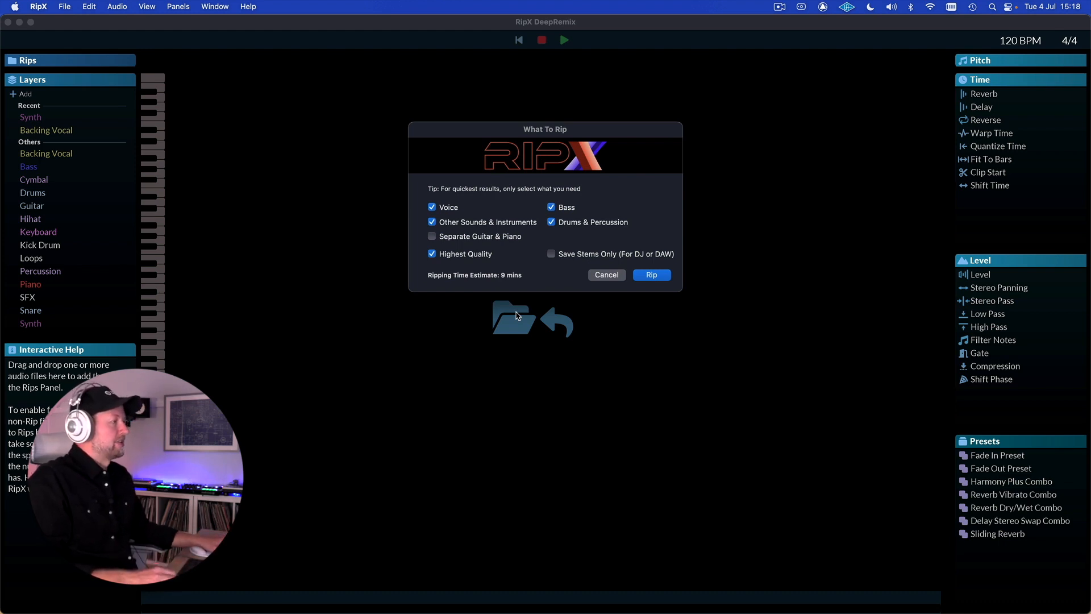
pyautogui.moveTo(379, 244)
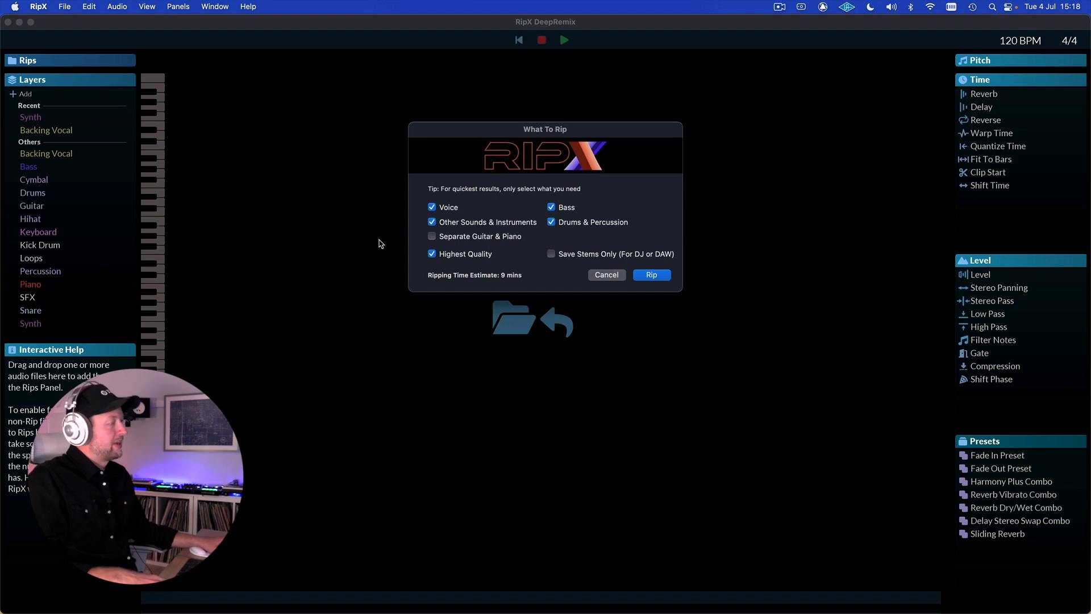
pyautogui.moveTo(518, 218)
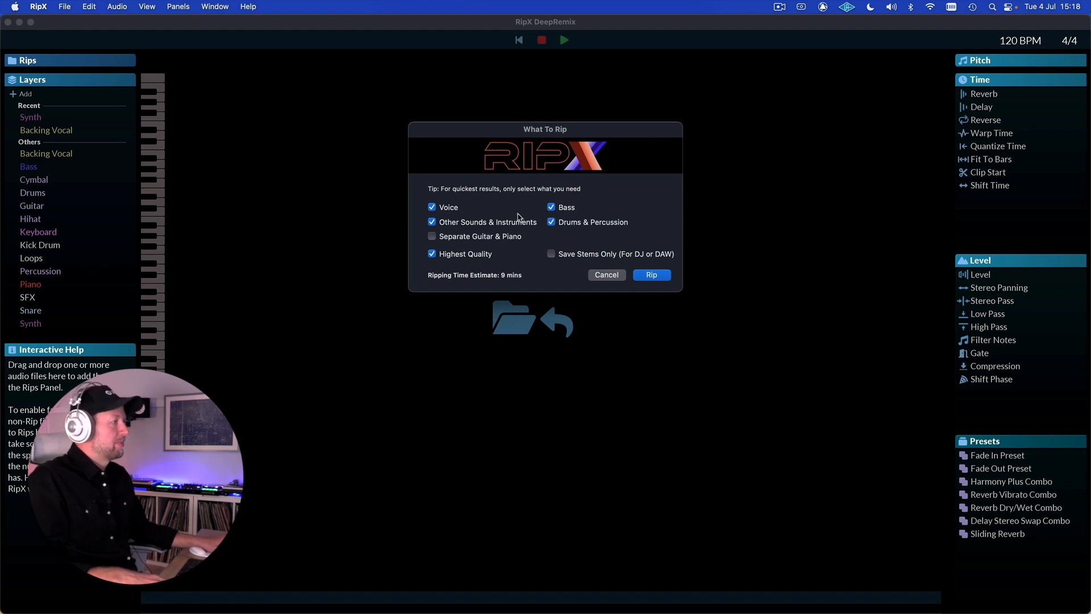
pyautogui.moveTo(544, 198)
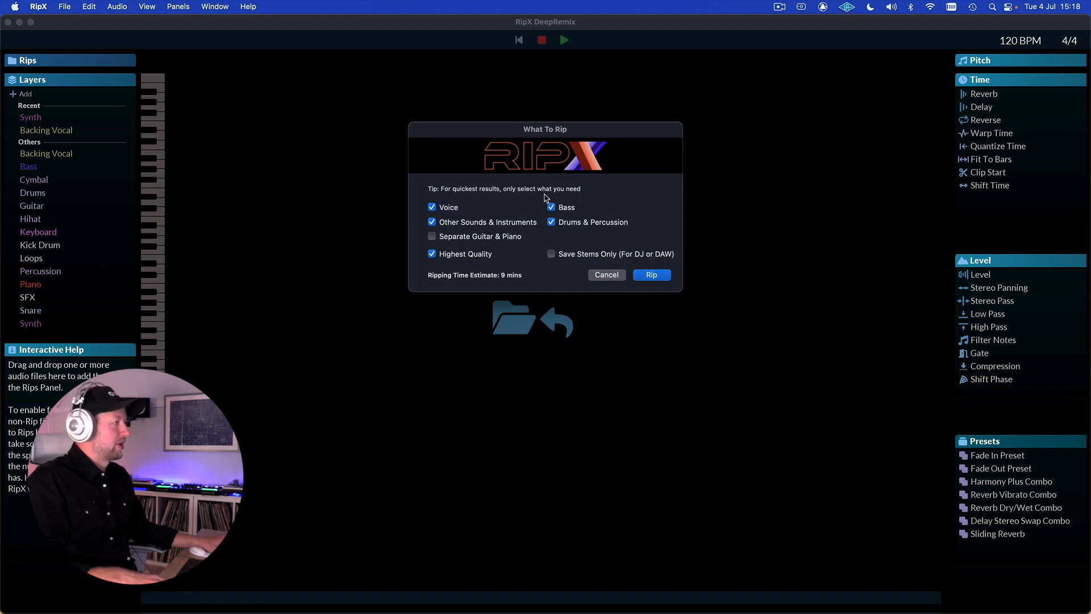
pyautogui.moveTo(484, 212)
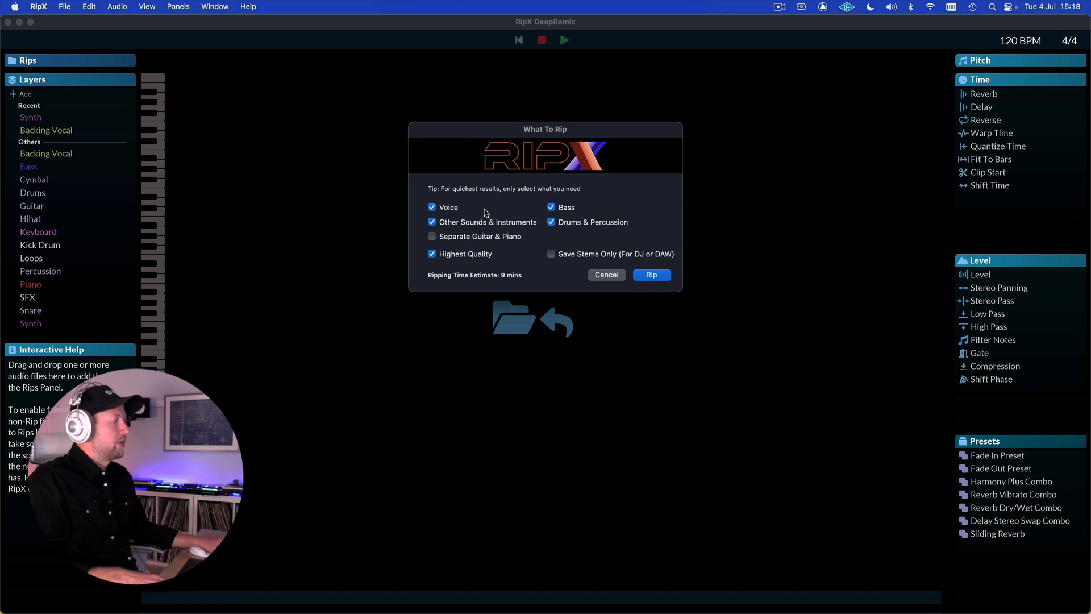
pyautogui.moveTo(437, 239)
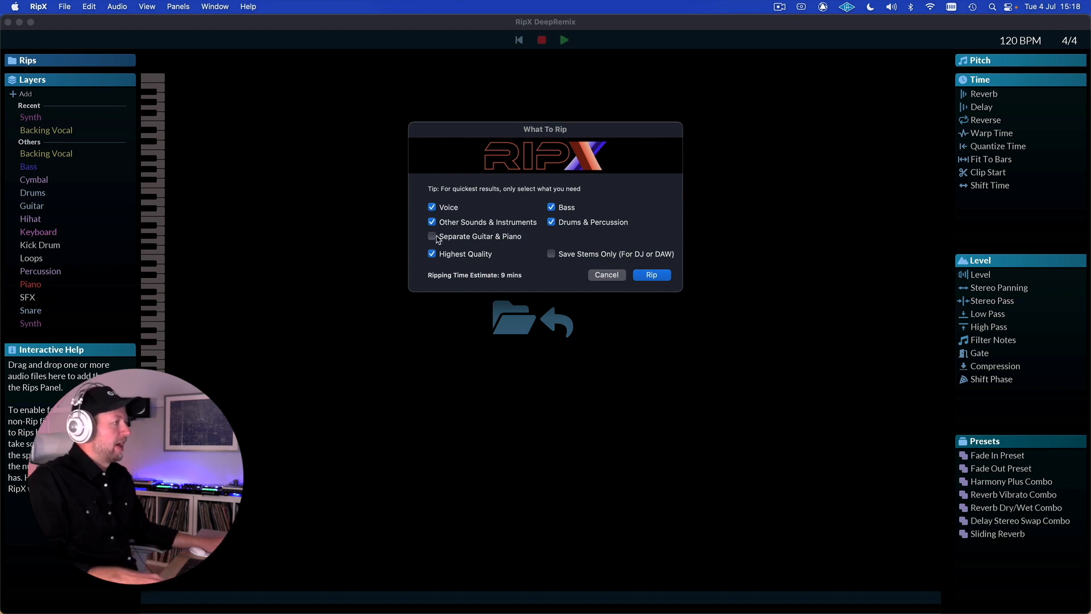
# - Rip the song into its Voice, Guitar, Bass, drum and other instrument layers
pyautogui.click(432, 236)
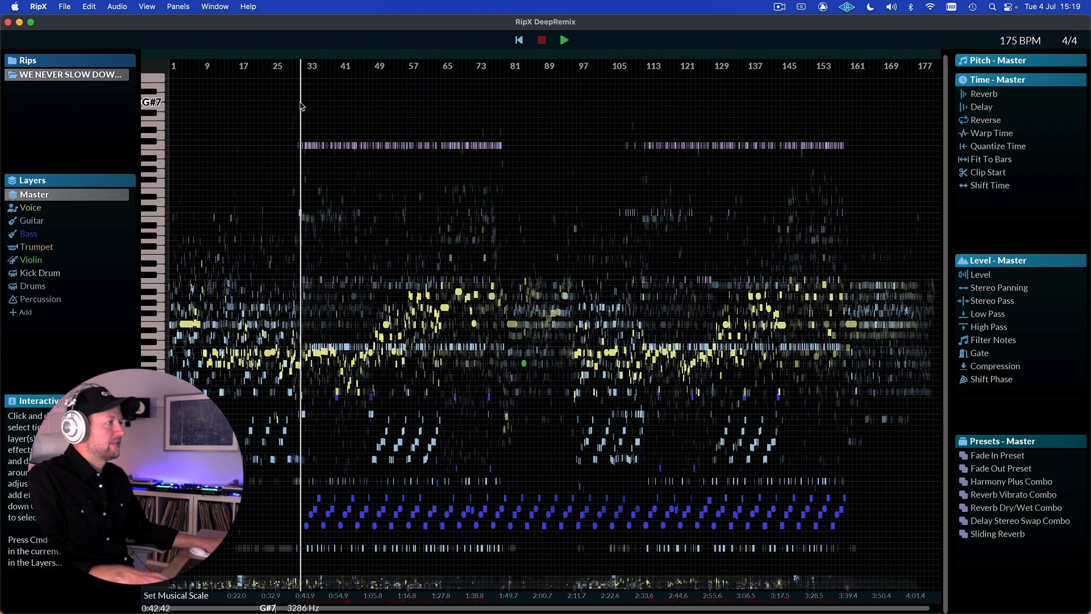
# - Audition the ripped song, starting and stopping playback twice
pyautogui.click(564, 40)
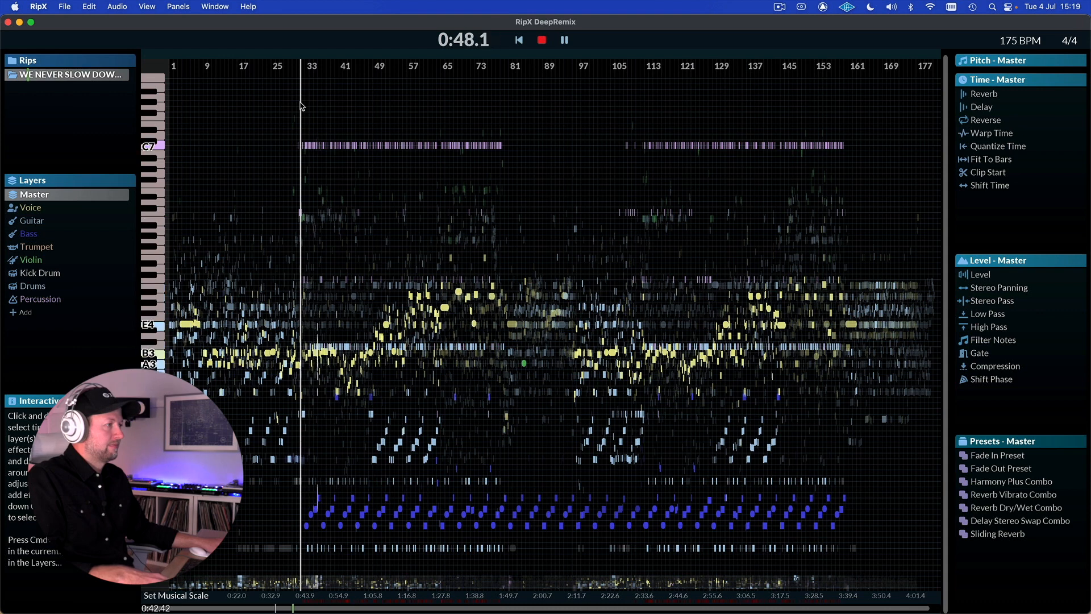
pyautogui.click(563, 40)
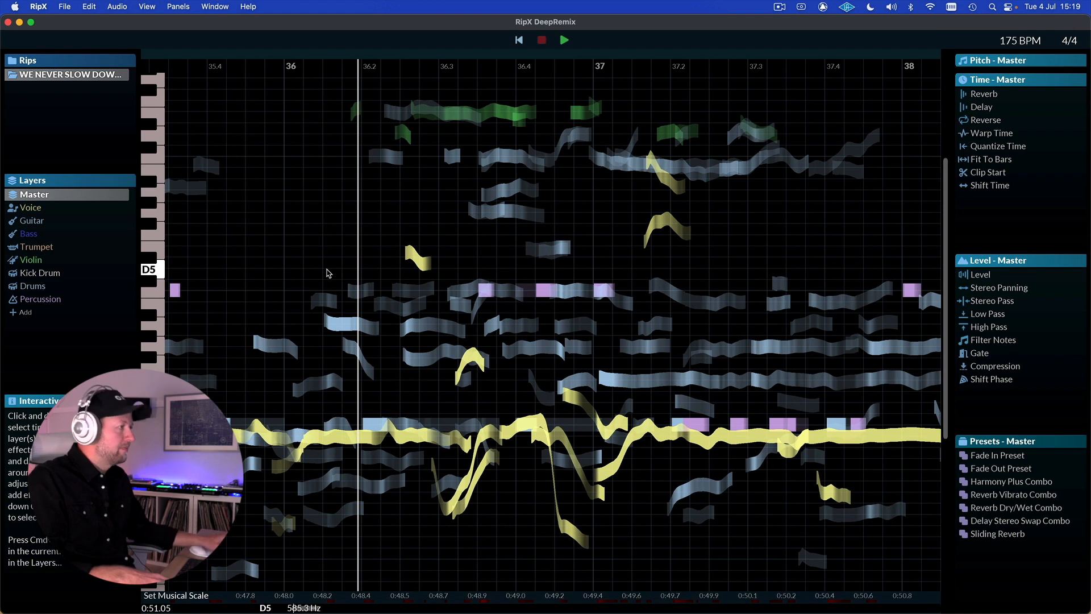
pyautogui.click(564, 39)
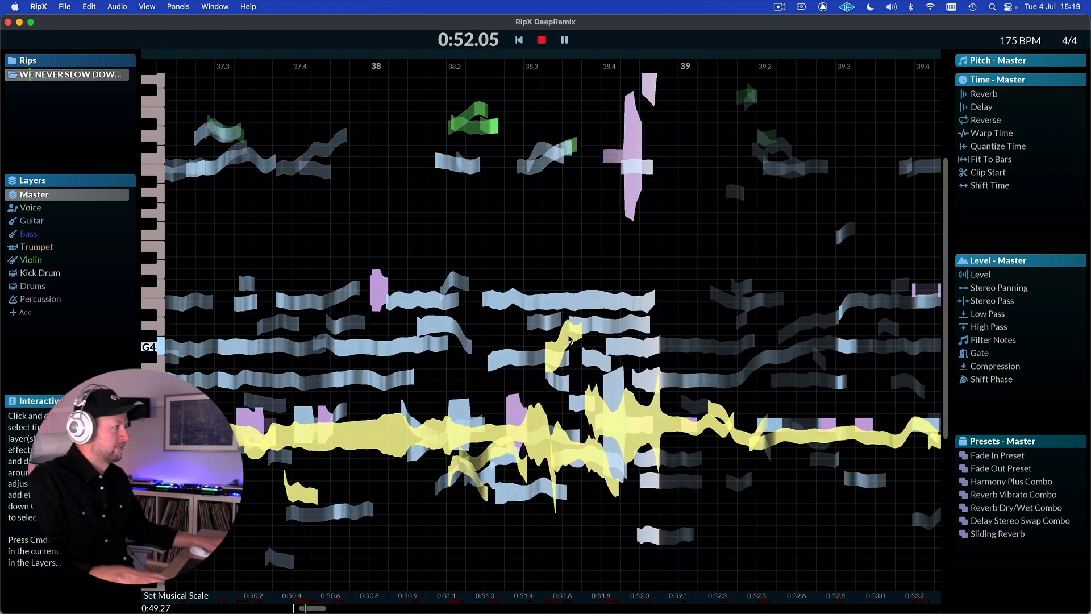
pyautogui.click(564, 39)
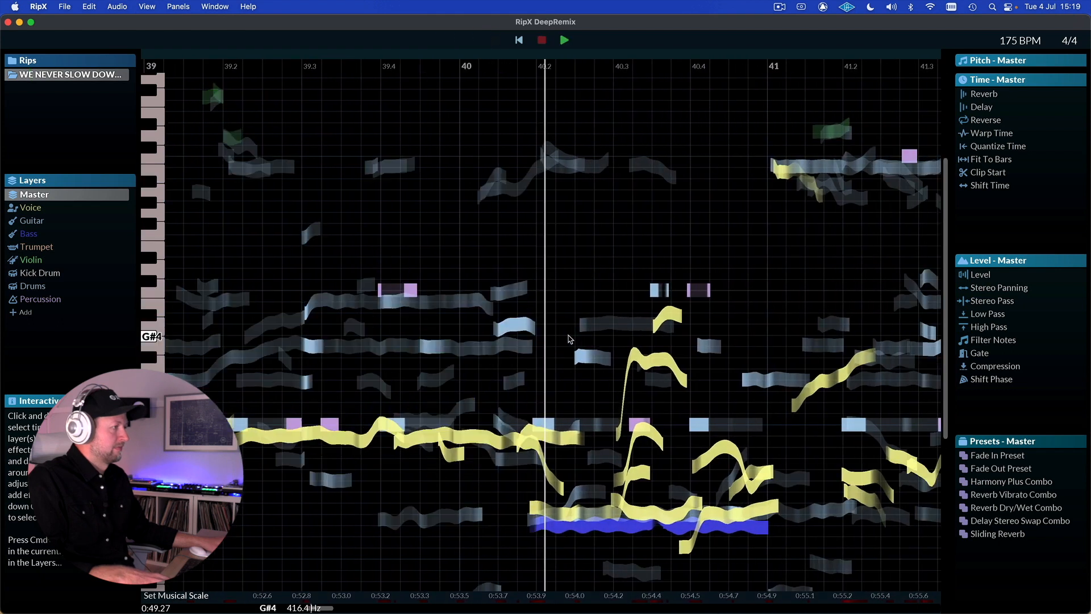
pyautogui.moveTo(108, 247)
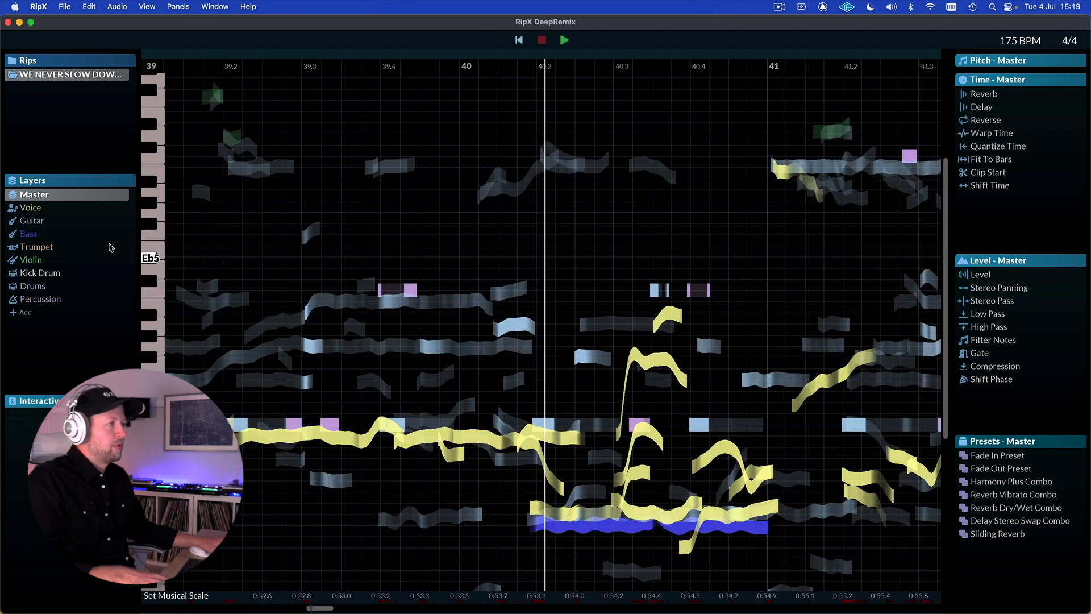
pyautogui.moveTo(110, 208)
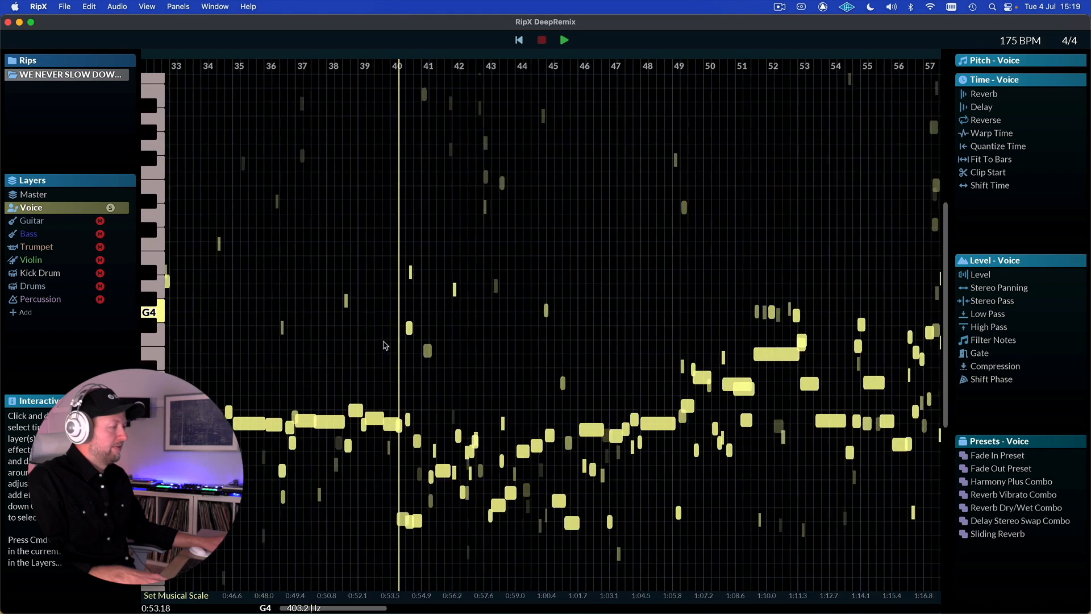
# - Play the soloed Voice layer, then select the B3 vocal note near bar 48 and zoom in on its pitch curve
pyautogui.click(564, 40)
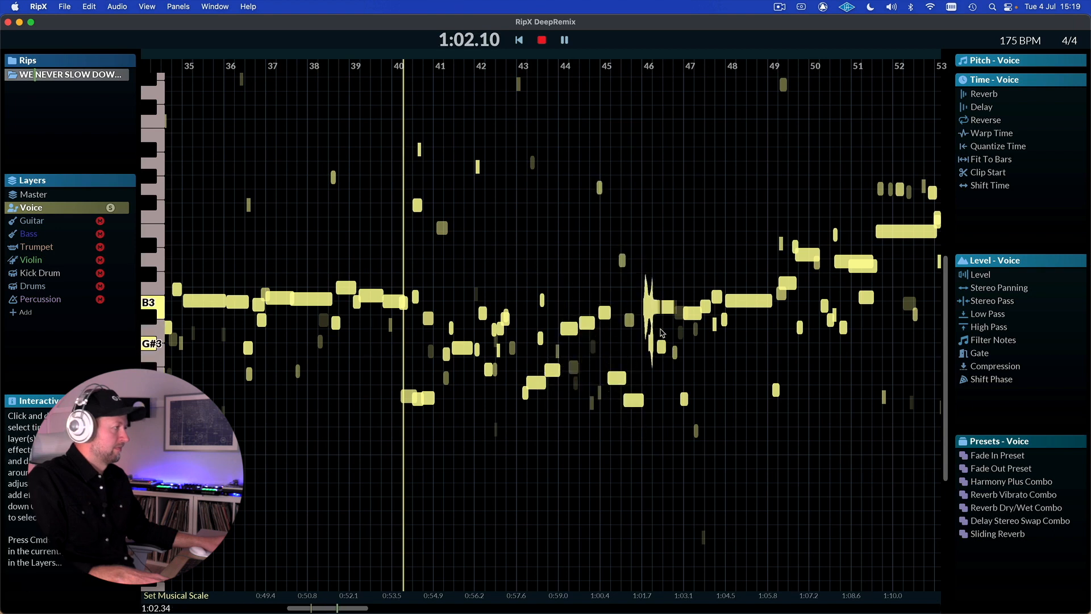
pyautogui.click(564, 40)
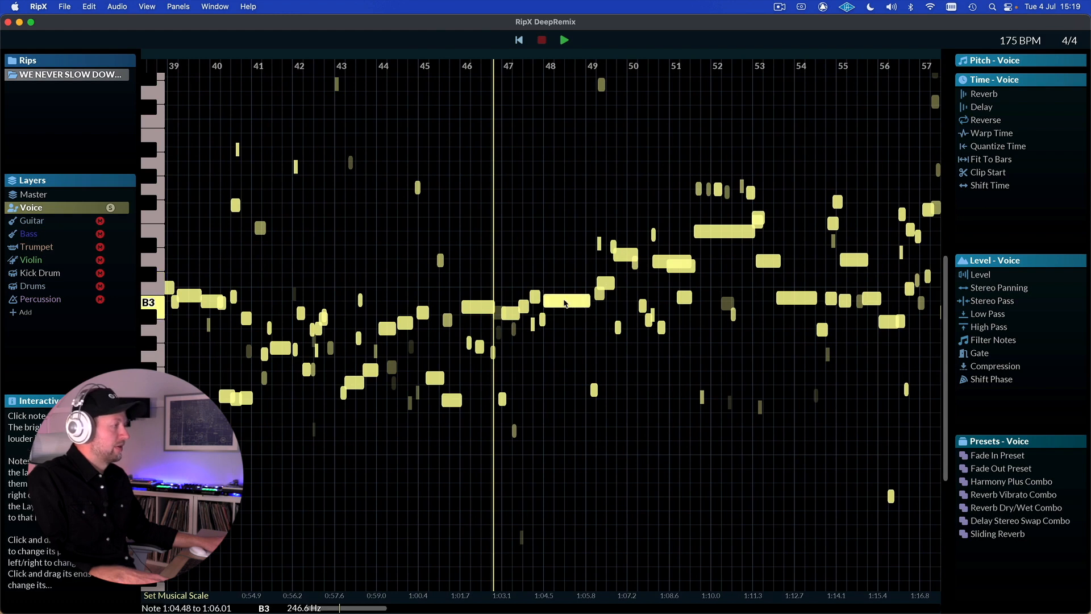
pyautogui.click(563, 301)
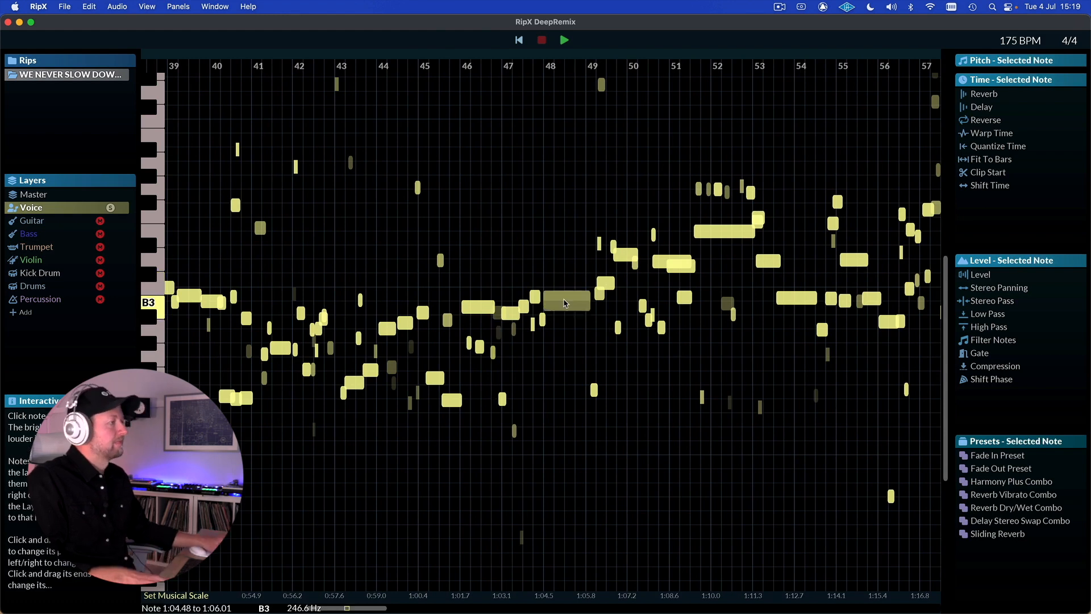
pyautogui.click(623, 256)
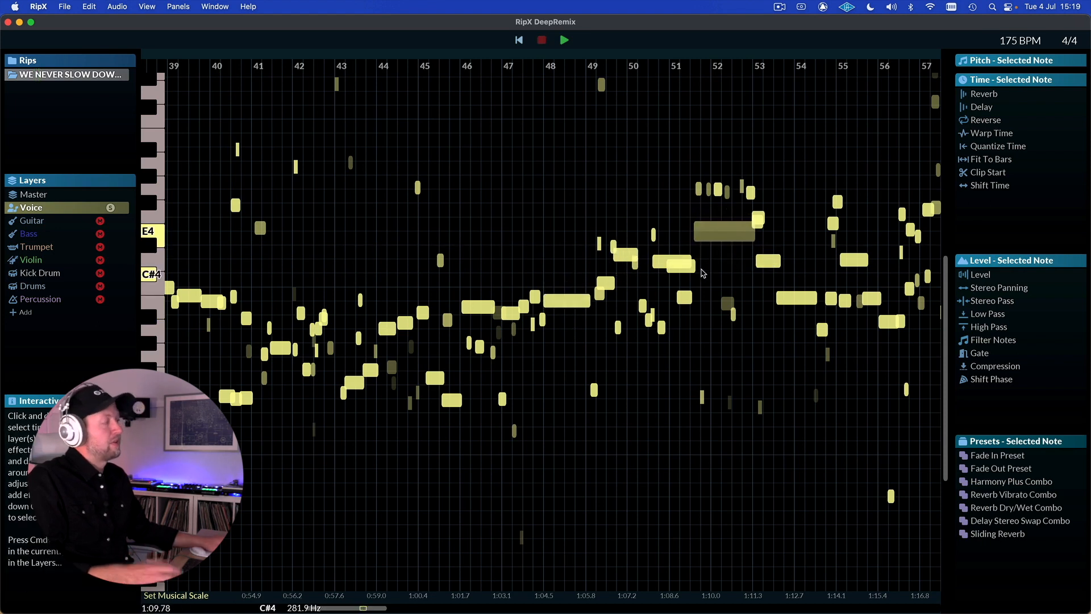
pyautogui.hscroll(3)
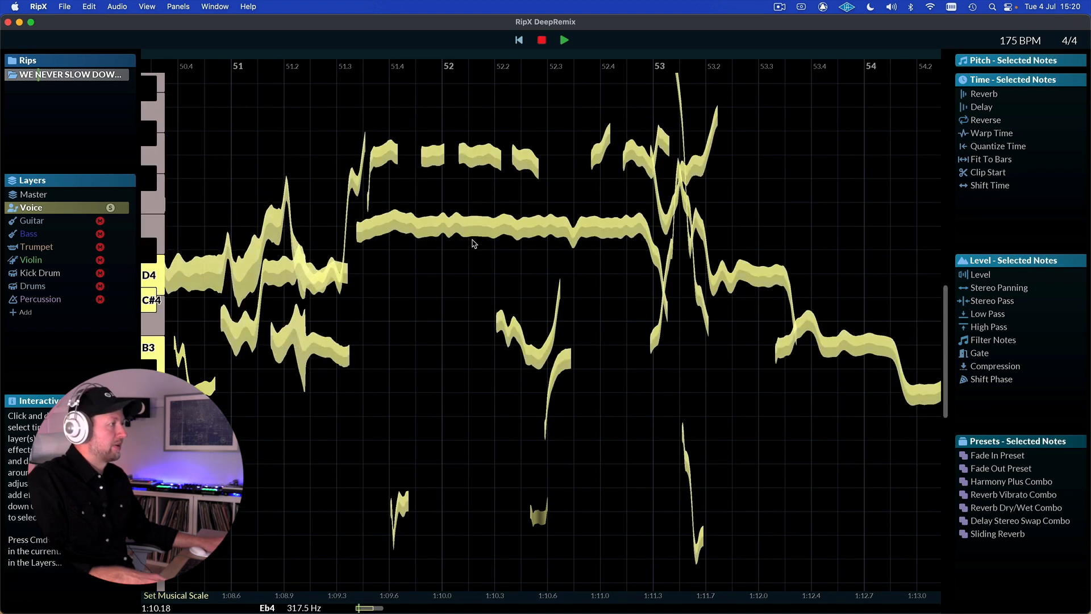
pyautogui.click(508, 230)
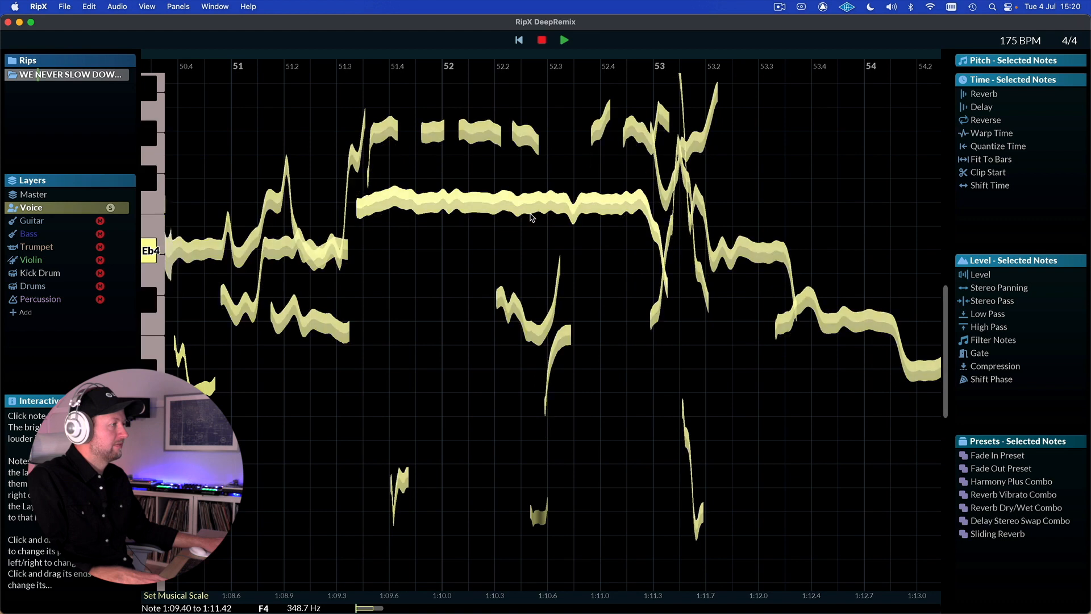
pyautogui.click(542, 40)
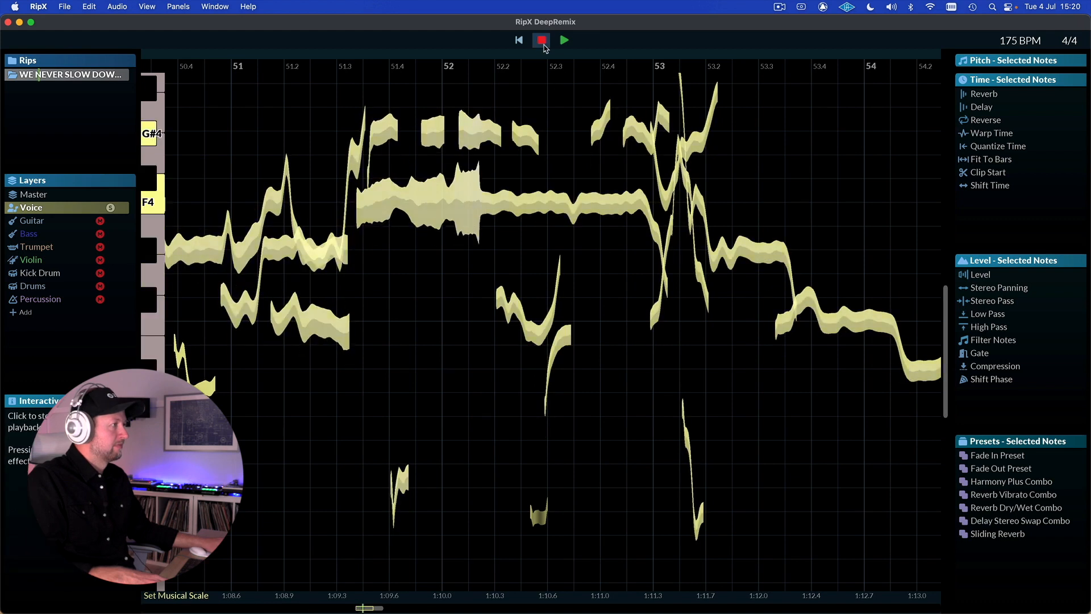
pyautogui.click(564, 40)
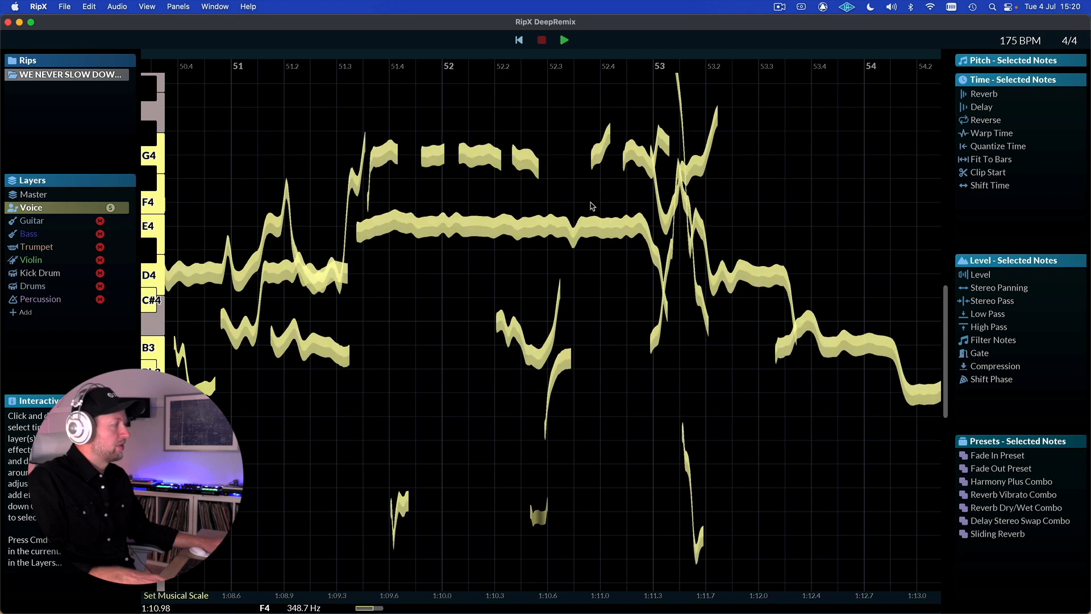
pyautogui.click(477, 158)
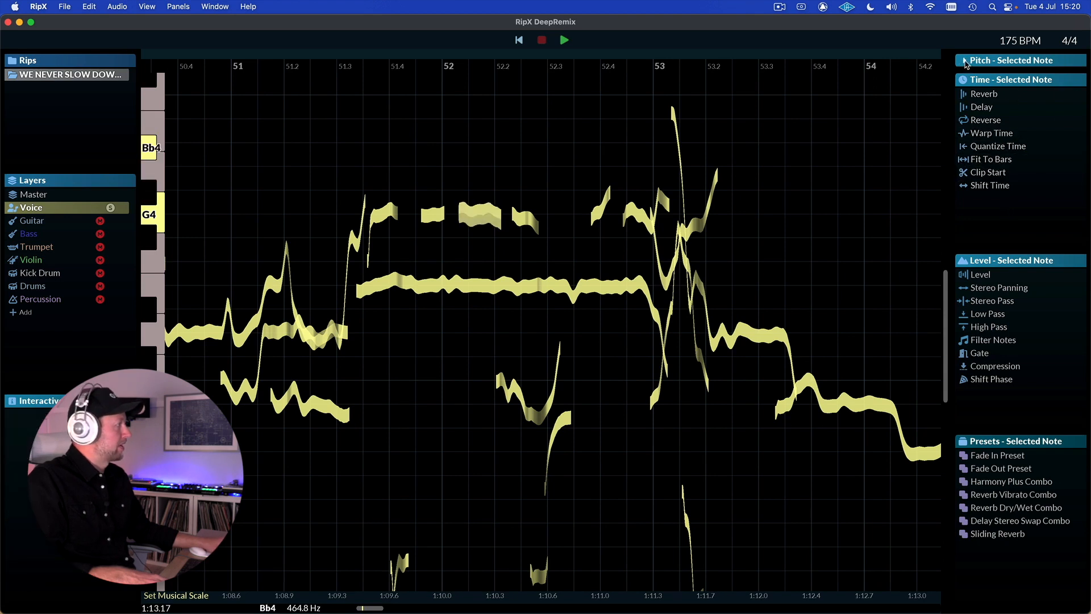
# - Flatten the long held E4 note's pitch to 100%, then undo to restore its natural wobble
pyautogui.click(1009, 60)
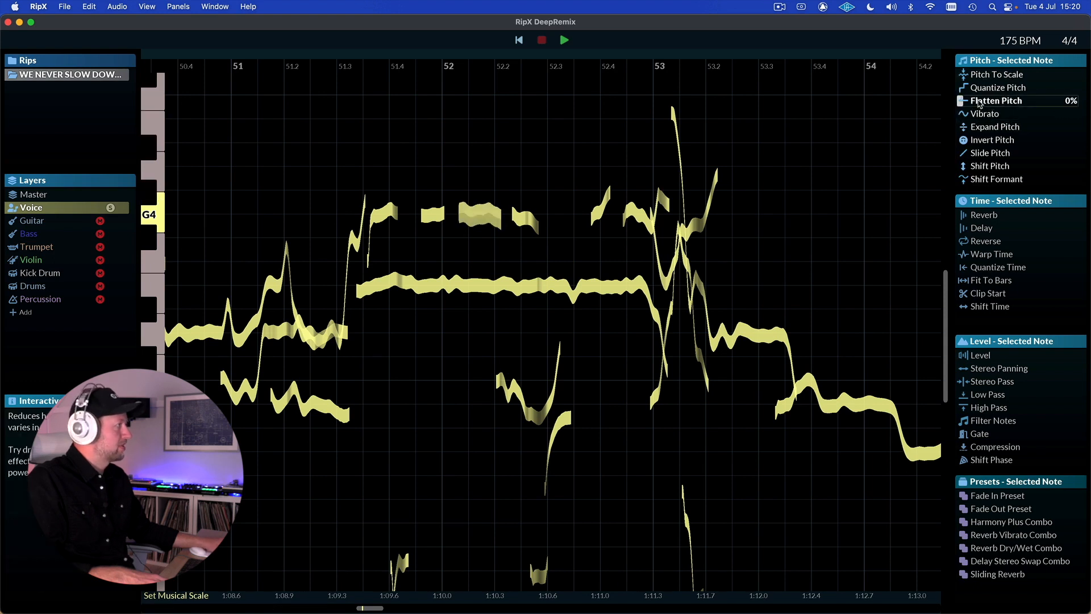
pyautogui.click(459, 285)
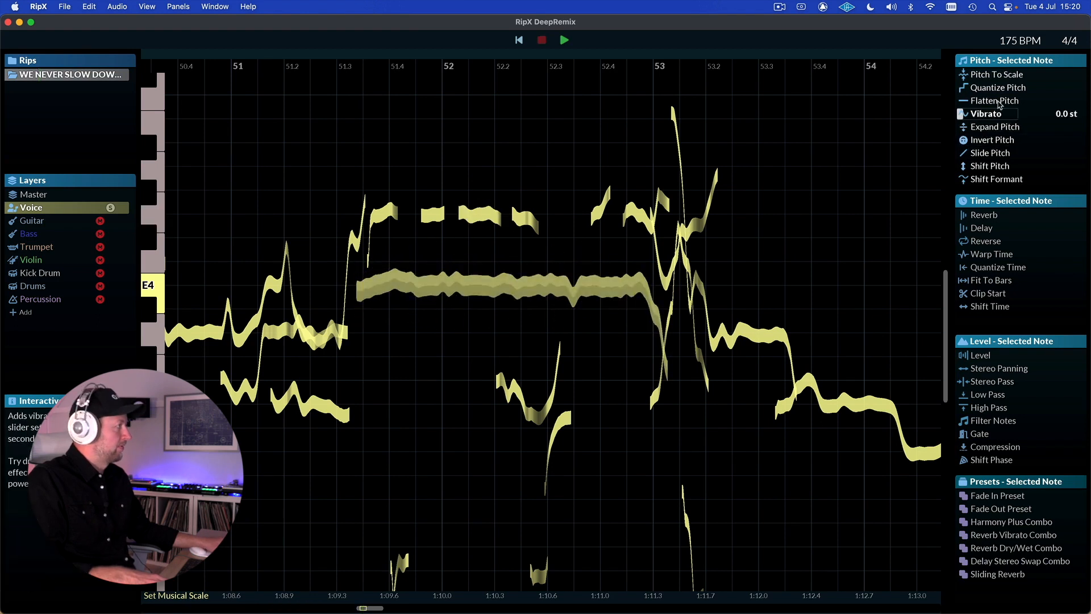
pyautogui.click(996, 100)
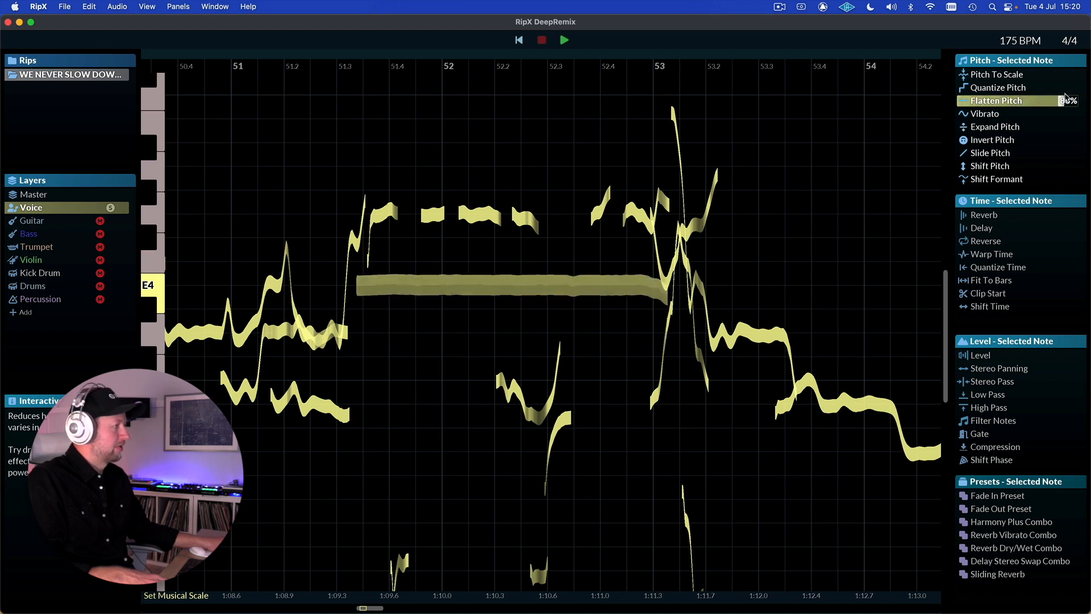
pyautogui.click(995, 100)
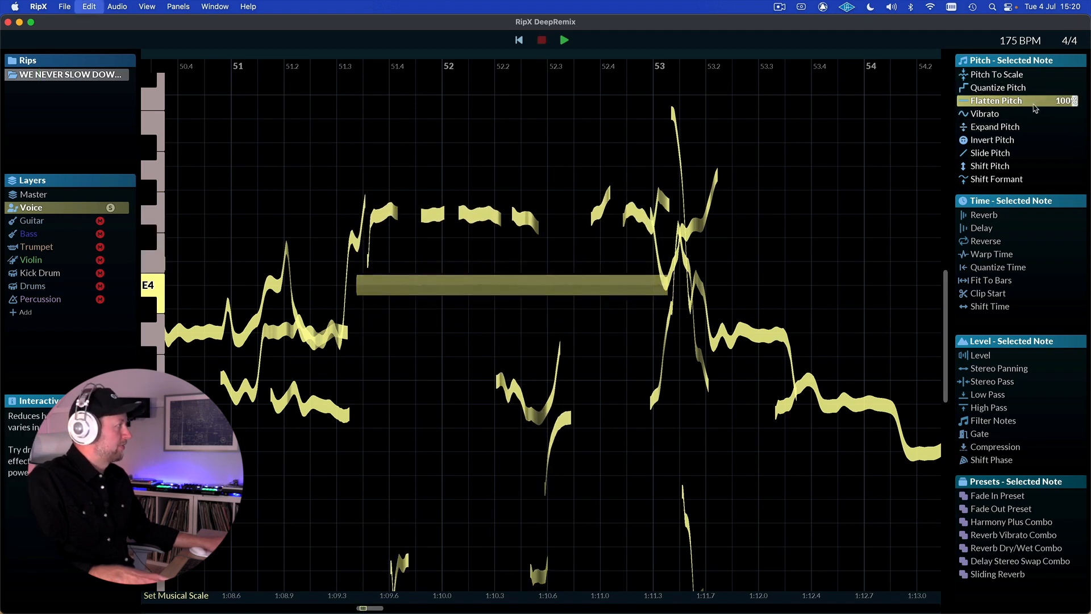
pyautogui.click(1013, 114)
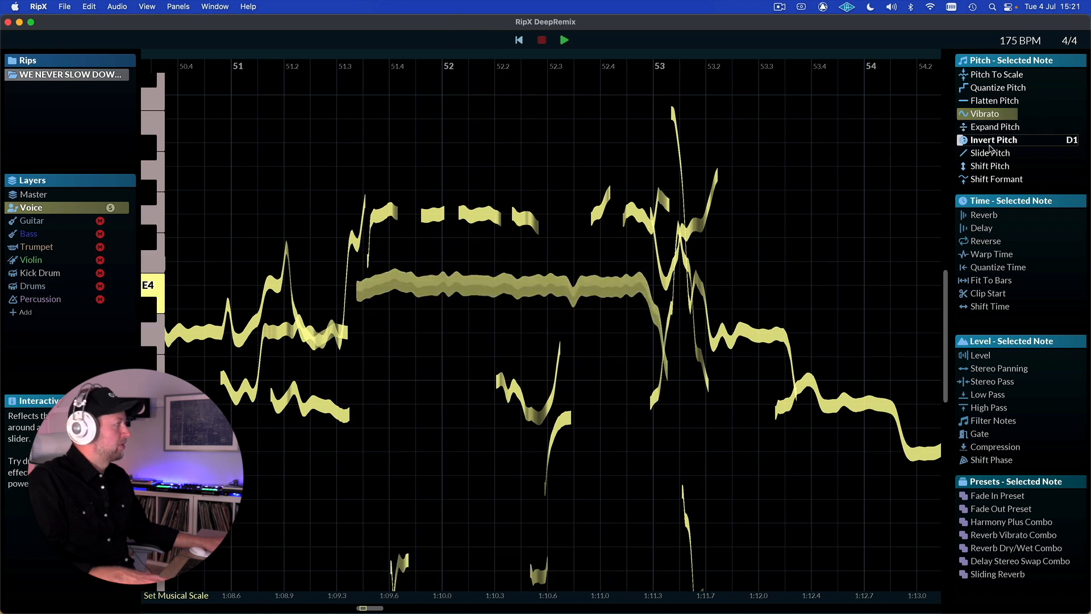
pyautogui.moveTo(990, 153)
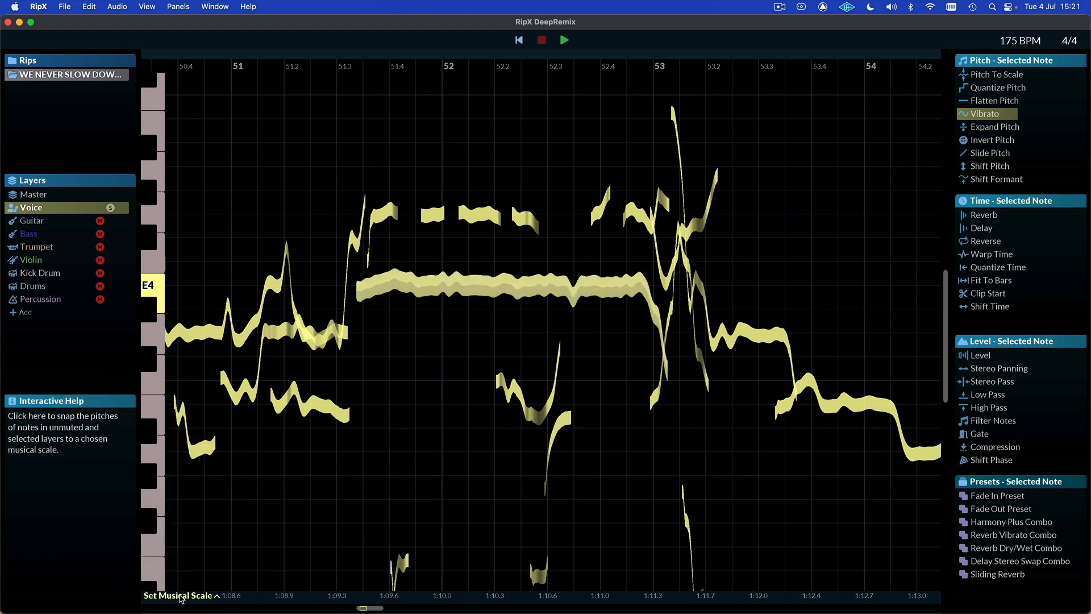
# - Detect the musical scale as E Harmonic Minor and audition the result
pyautogui.click(179, 595)
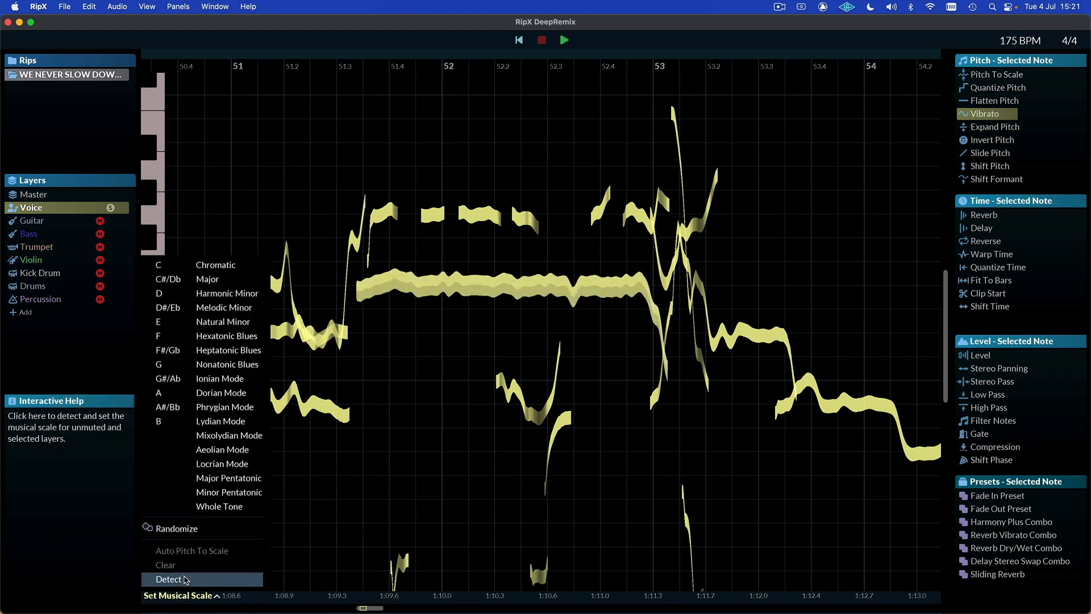
pyautogui.click(169, 579)
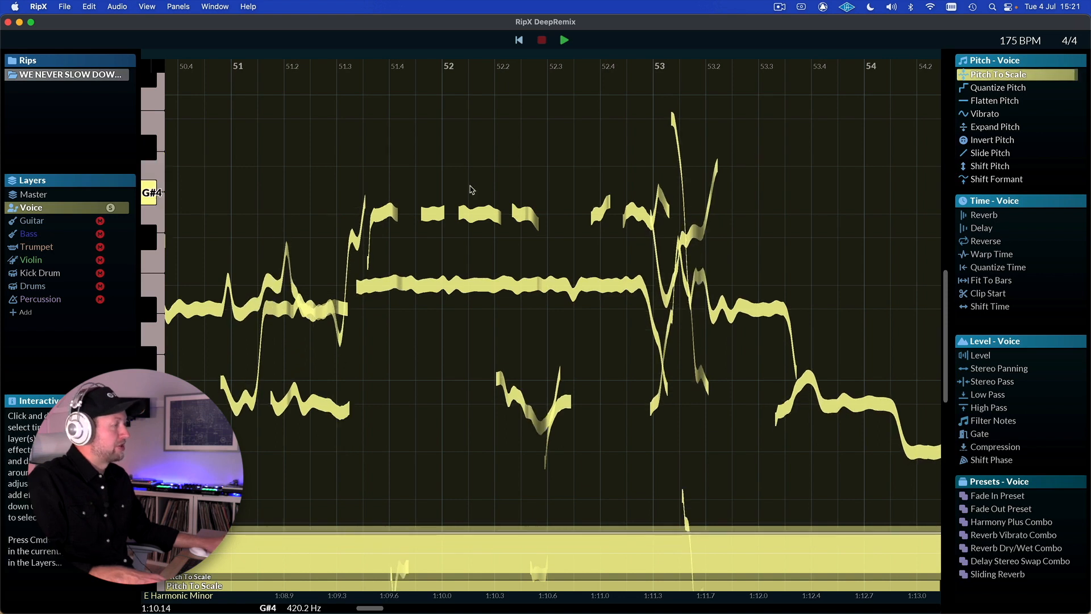
pyautogui.click(563, 40)
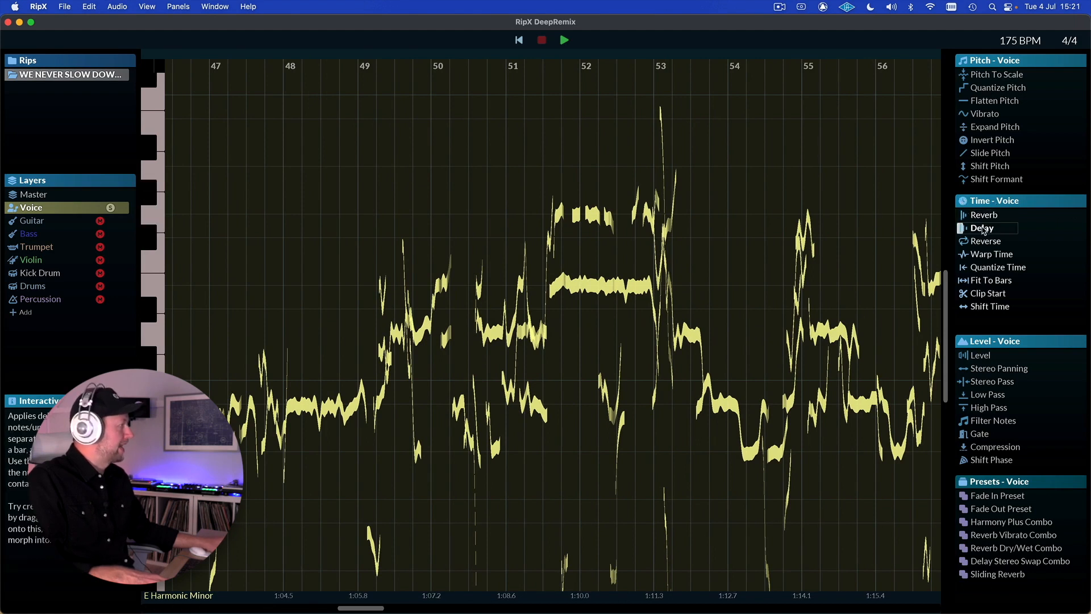
pyautogui.moveTo(986, 241)
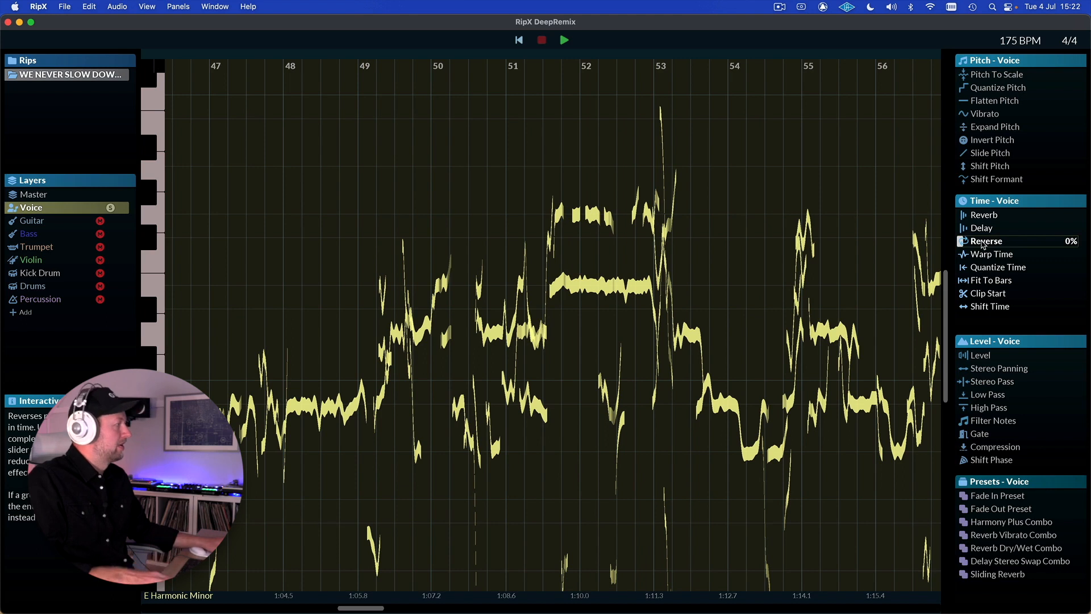
# - Apply the Reverse effect to the held E4 note, then deselect it to target the whole Voice layer
pyautogui.click(602, 285)
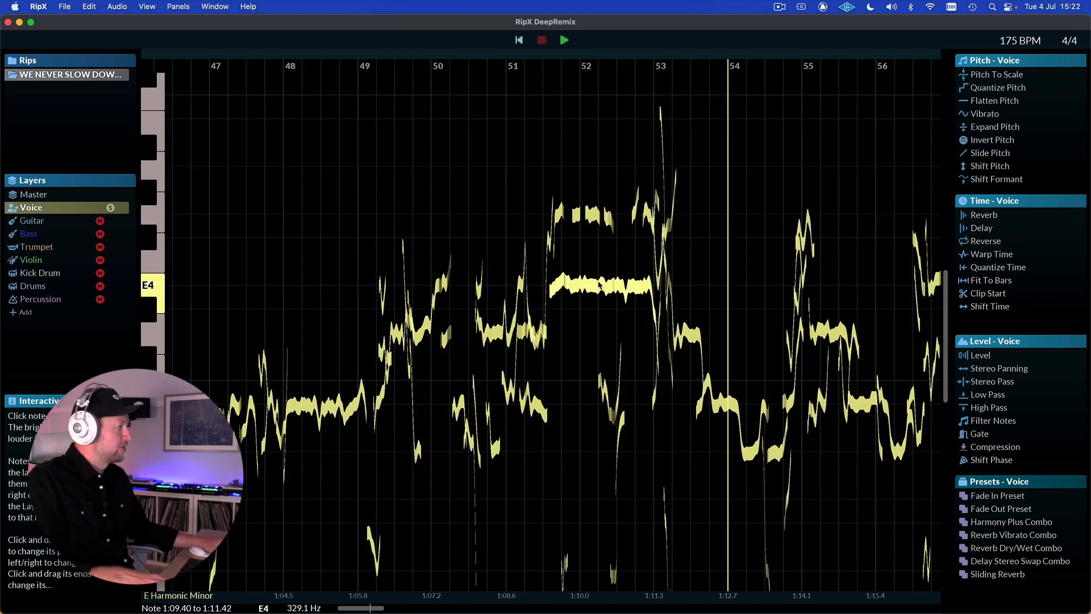
pyautogui.click(599, 286)
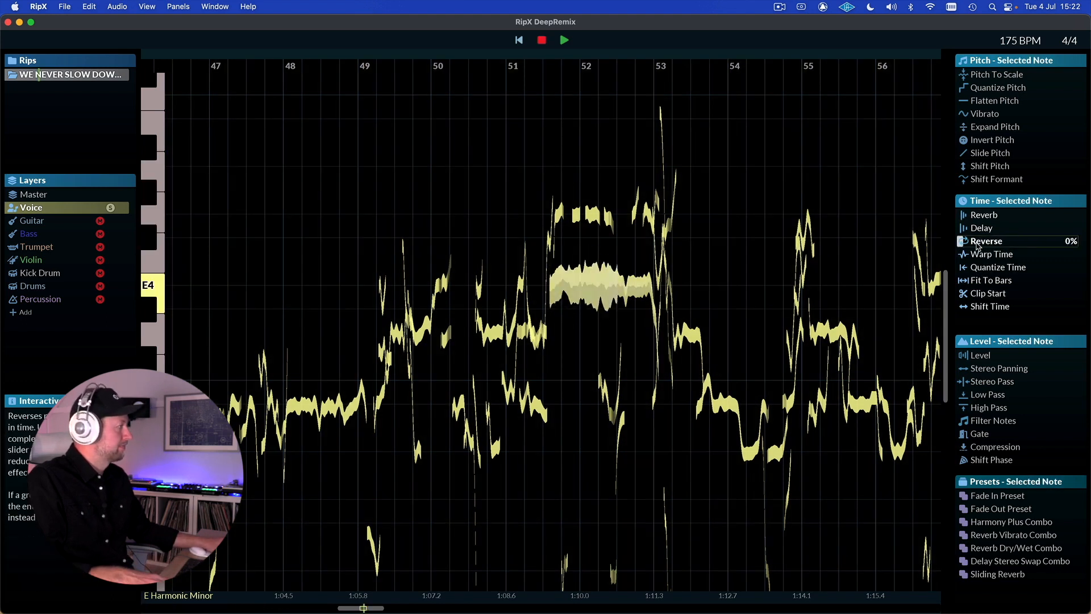
pyautogui.click(986, 241)
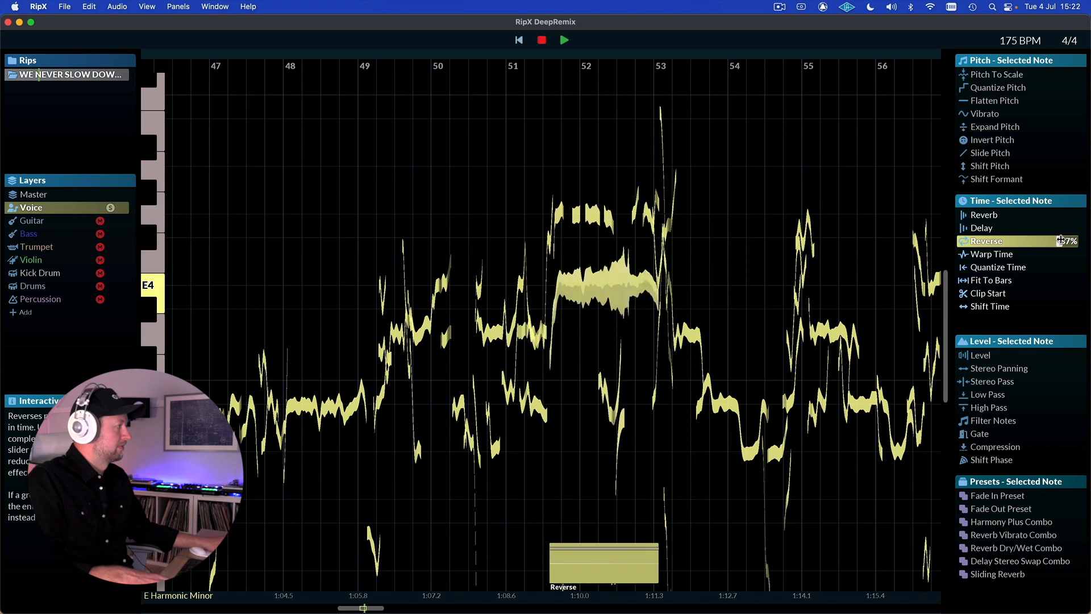
pyautogui.click(985, 241)
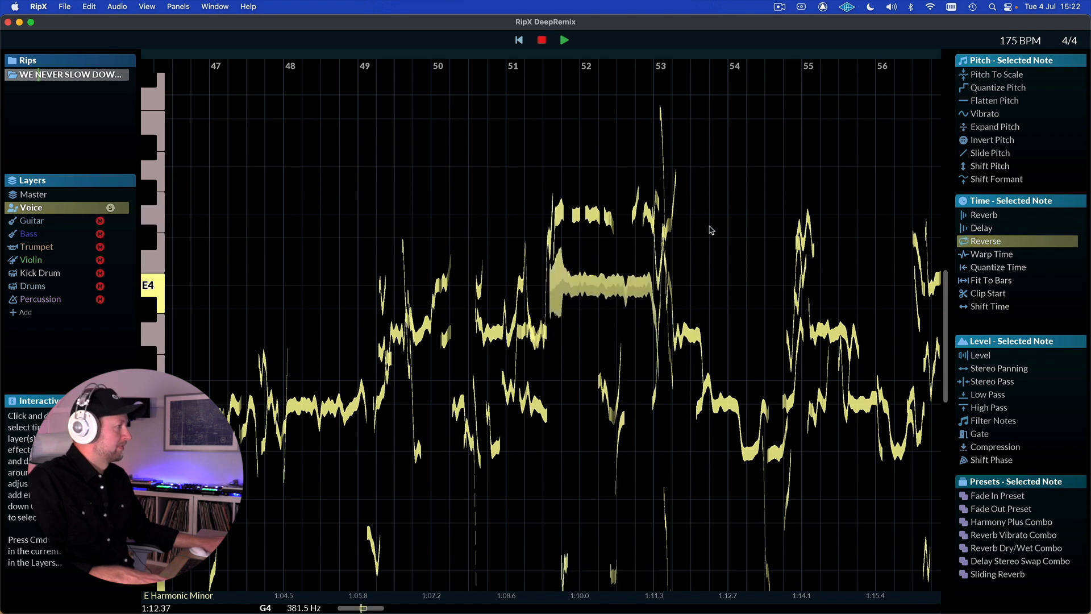
pyautogui.click(991, 254)
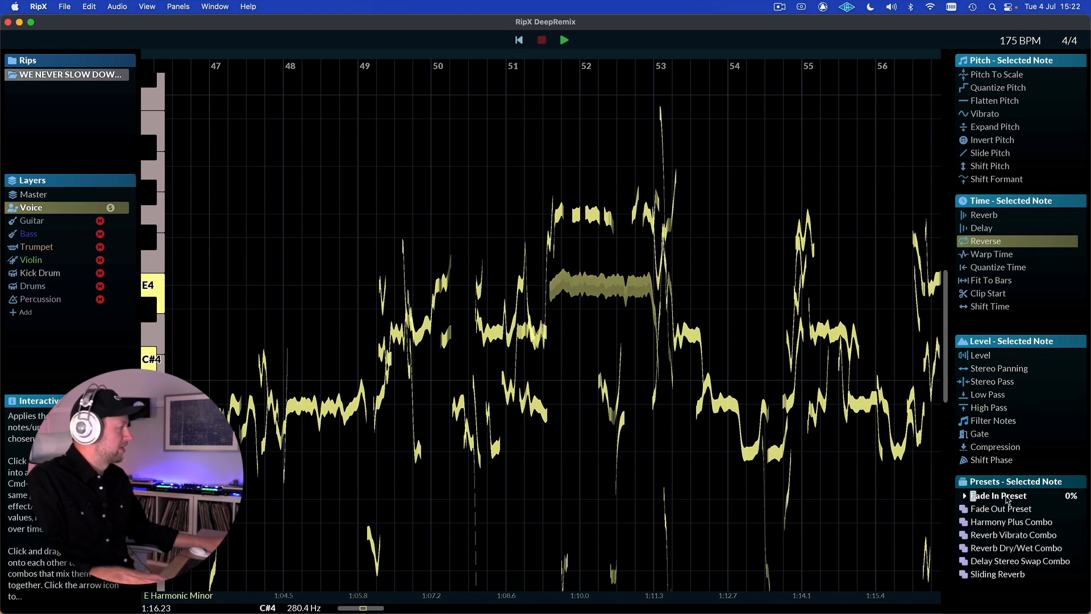
pyautogui.click(1009, 521)
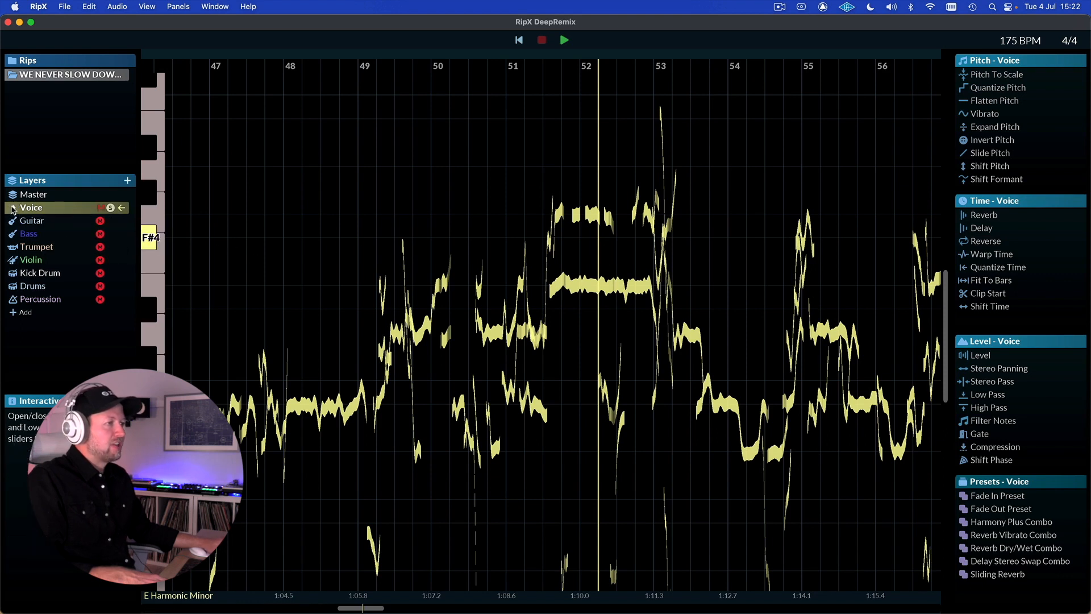
# - Expand the Voice layer to show its stereo and low/mid/high level sliders
pyautogui.click(31, 208)
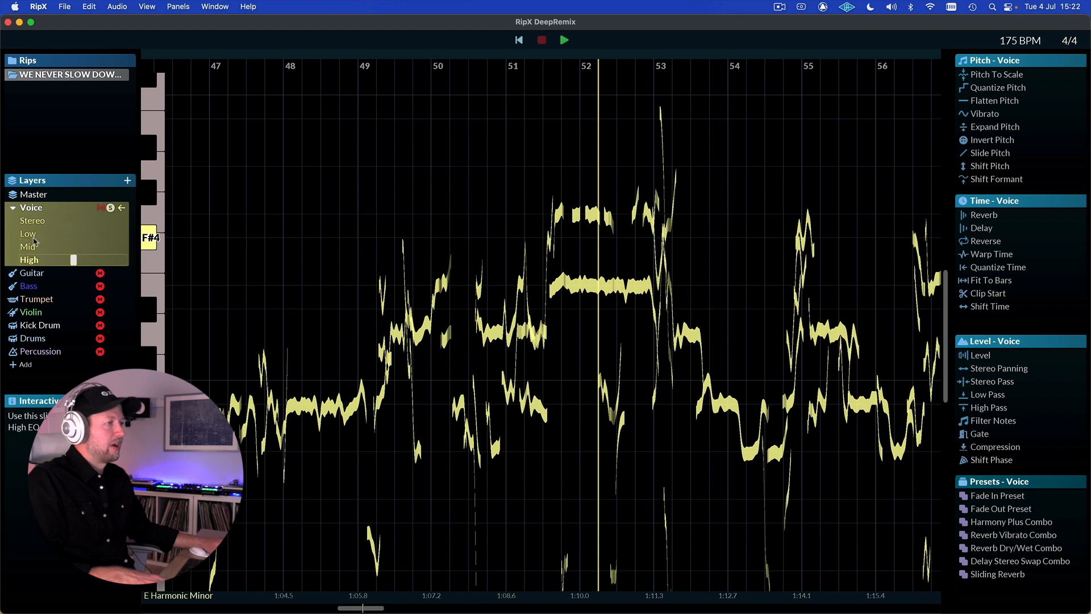
pyautogui.click(12, 208)
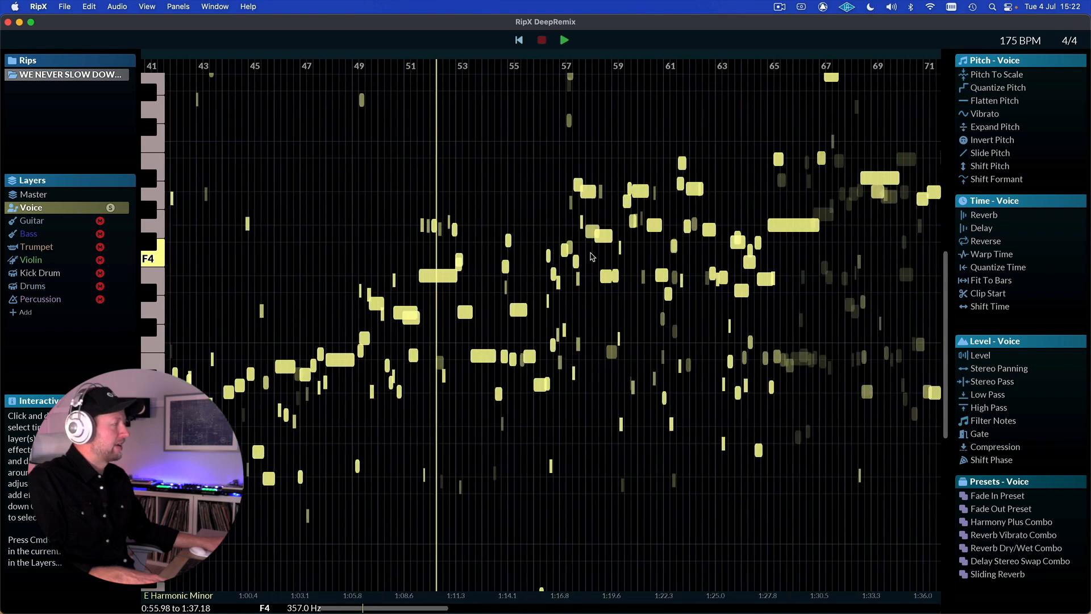
pyautogui.hscroll(3)
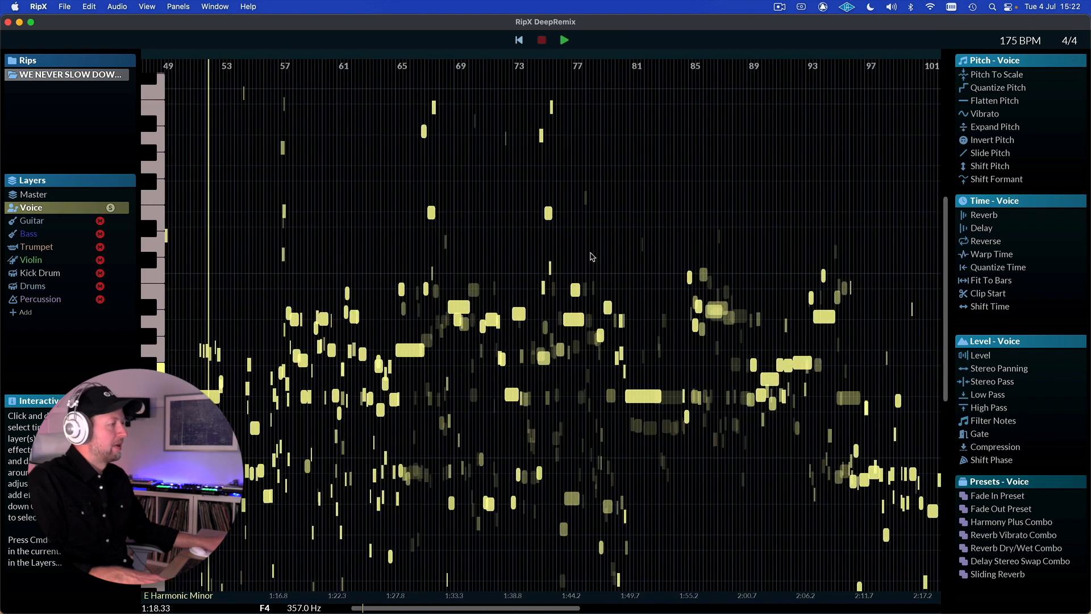
pyautogui.moveTo(425, 348)
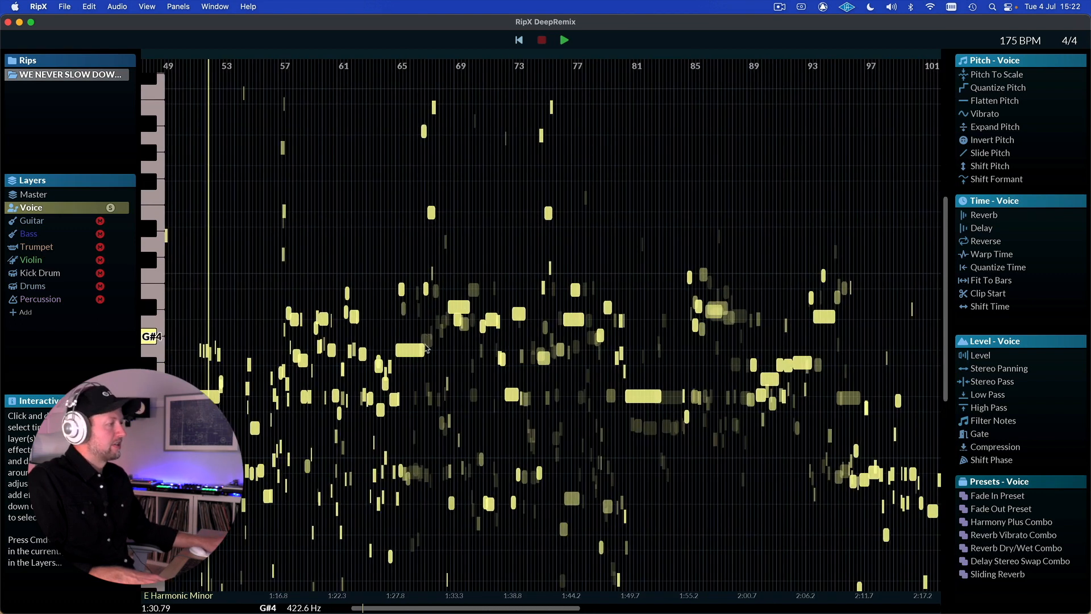
pyautogui.click(411, 348)
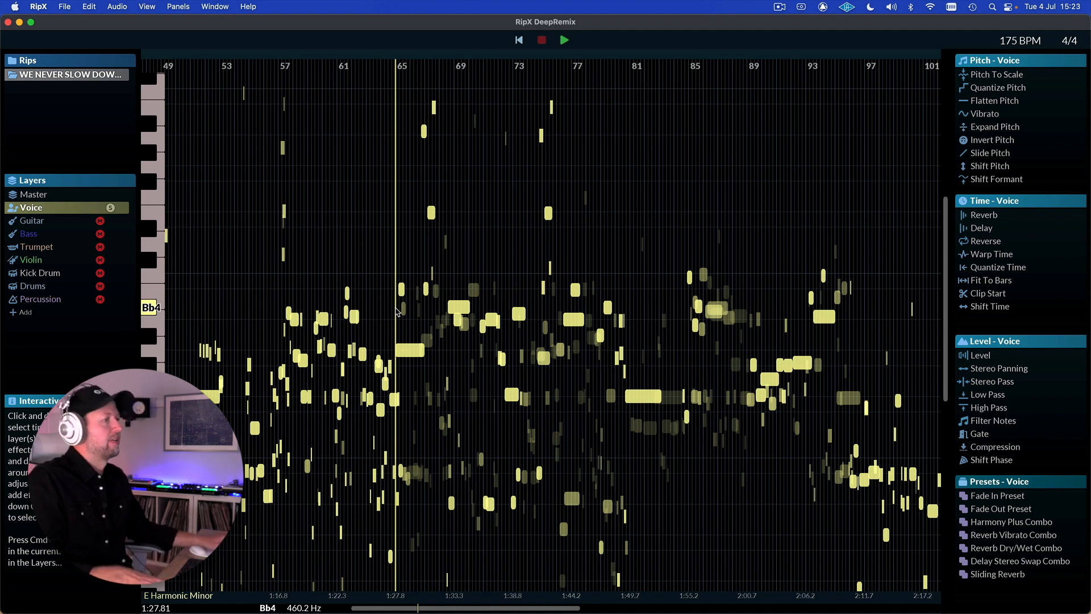
pyautogui.click(563, 40)
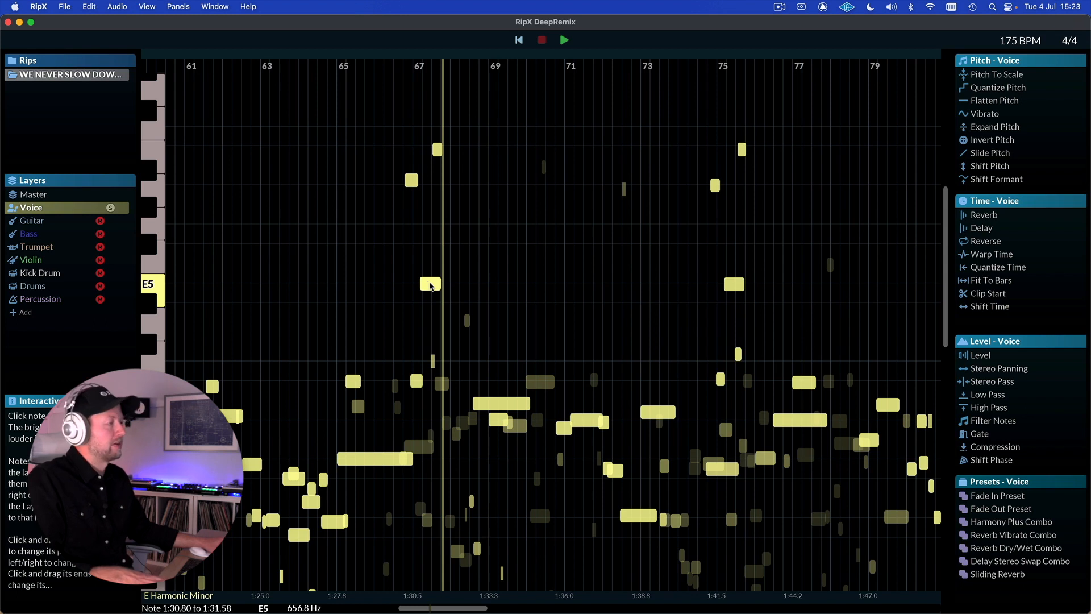
pyautogui.click(428, 283)
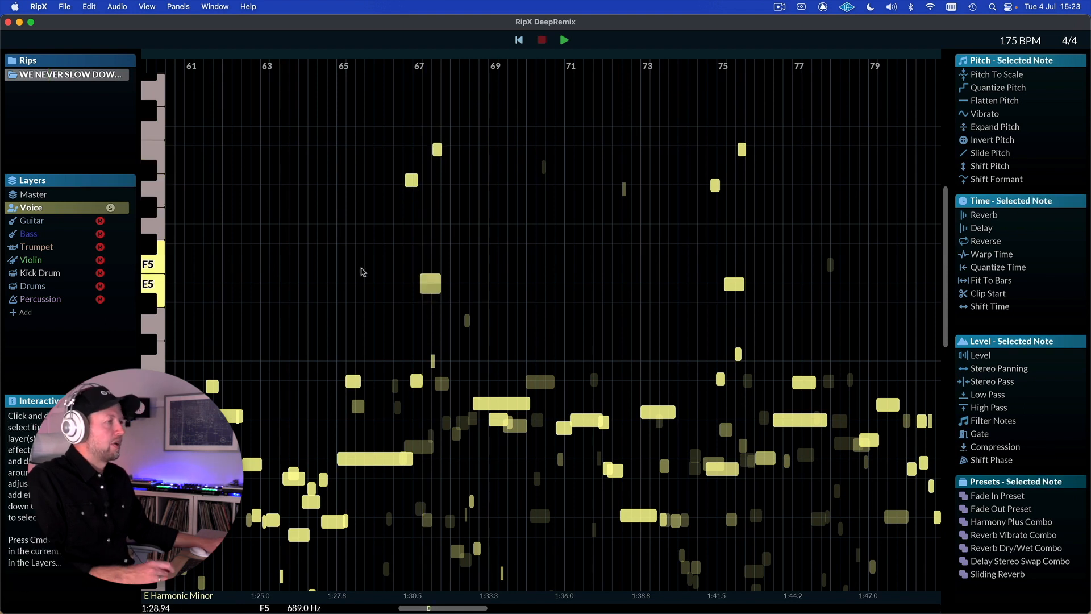
pyautogui.moveTo(335, 217)
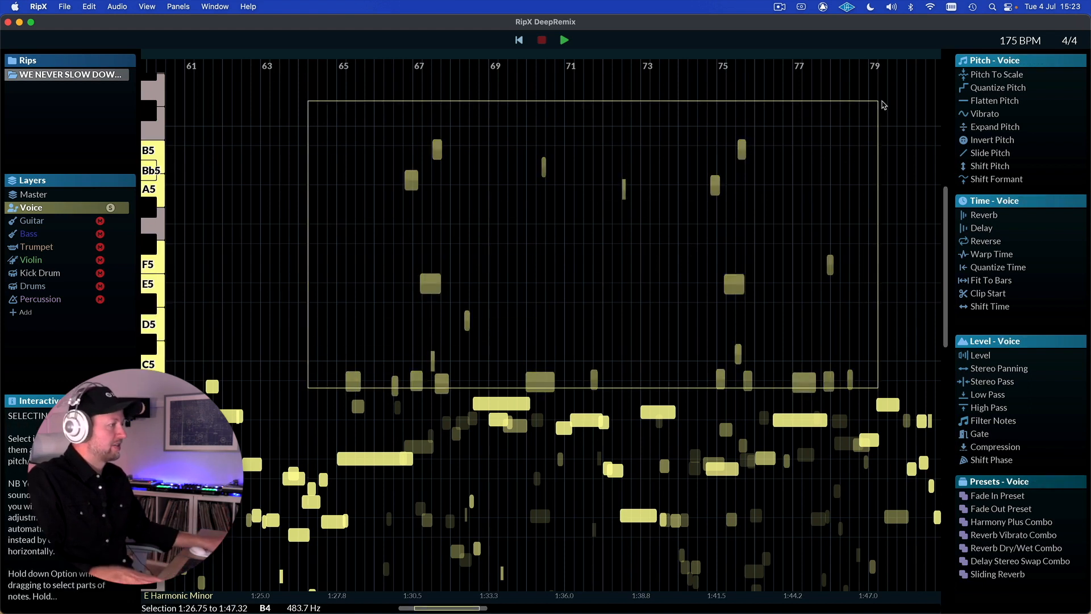
pyautogui.click(588, 221)
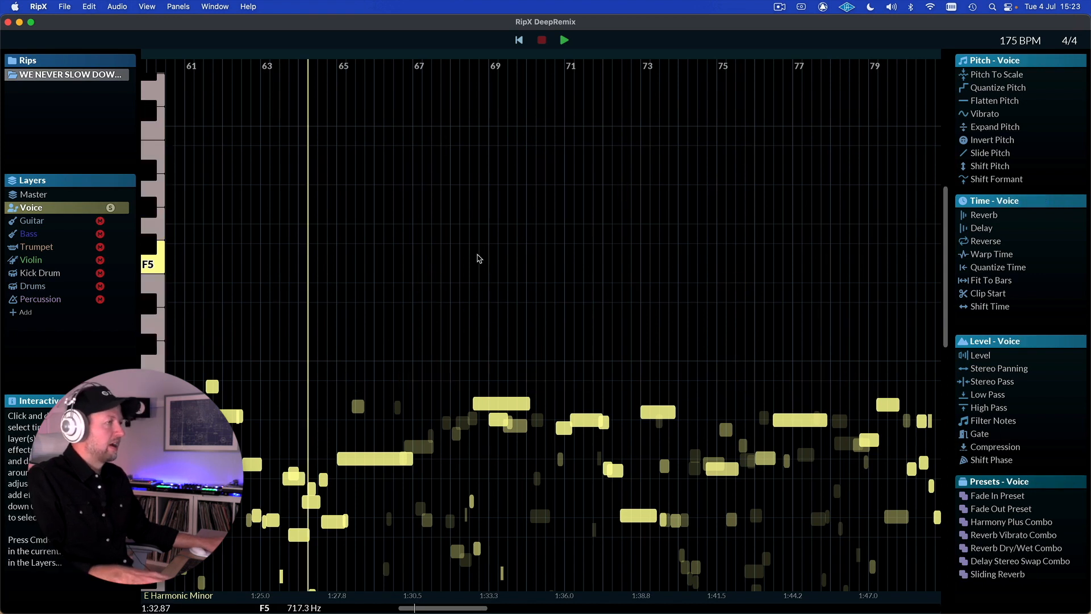
pyautogui.click(127, 180)
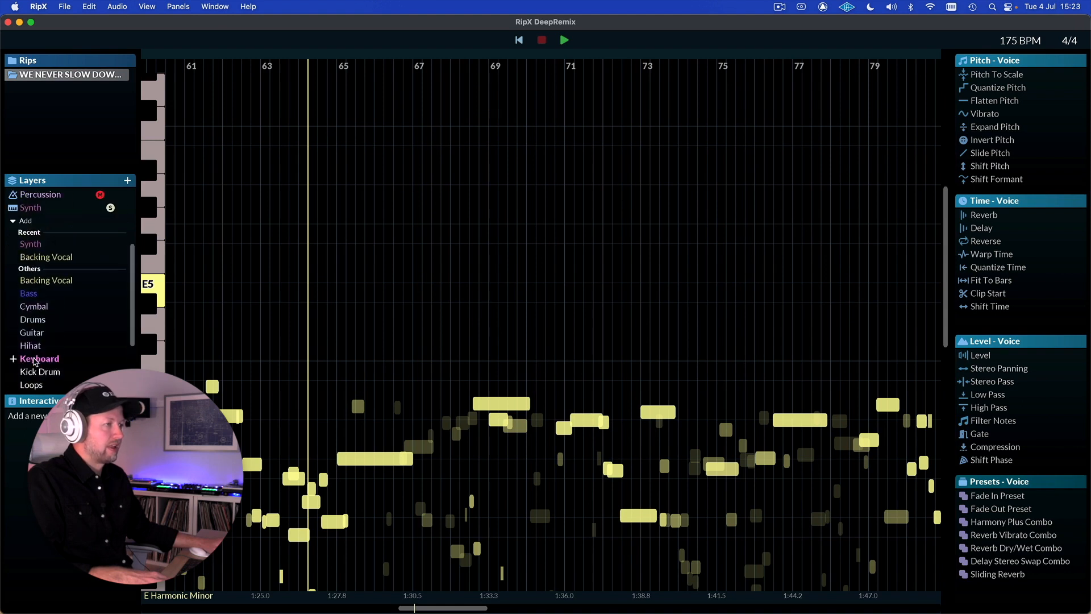
pyautogui.click(31, 208)
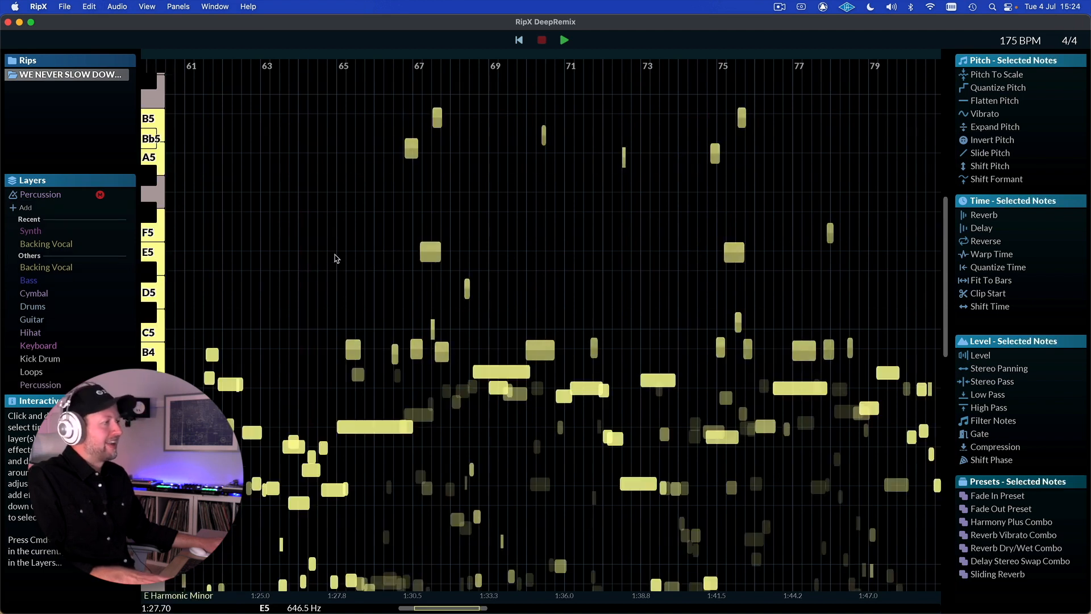
pyautogui.click(35, 194)
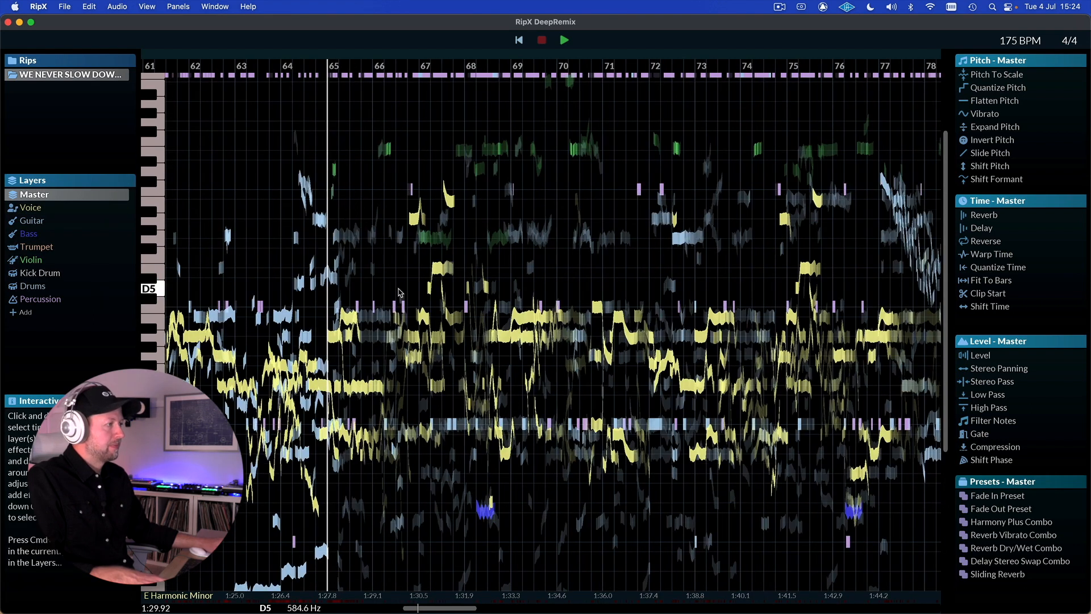
# - Solo the Bass layer and audition a bass note around bar 40
pyautogui.scroll(-3)
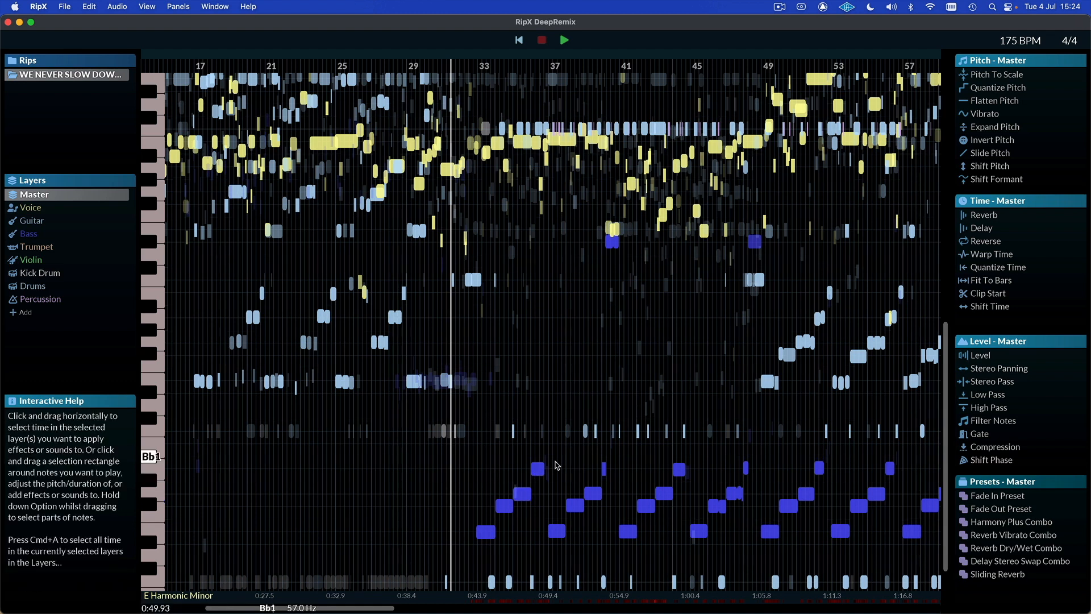
pyautogui.hscroll(3)
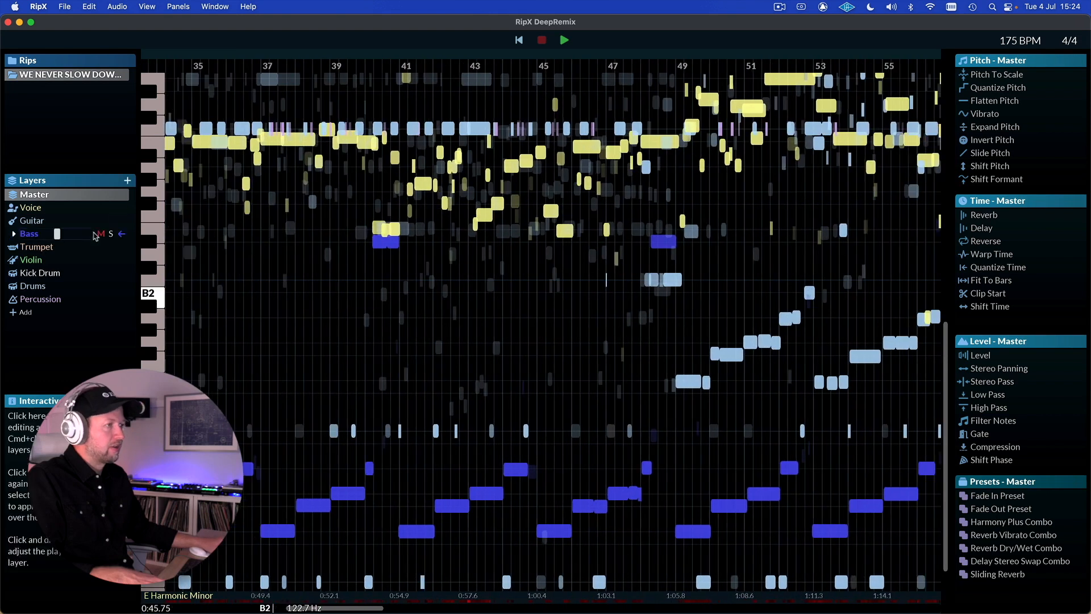
pyautogui.click(110, 233)
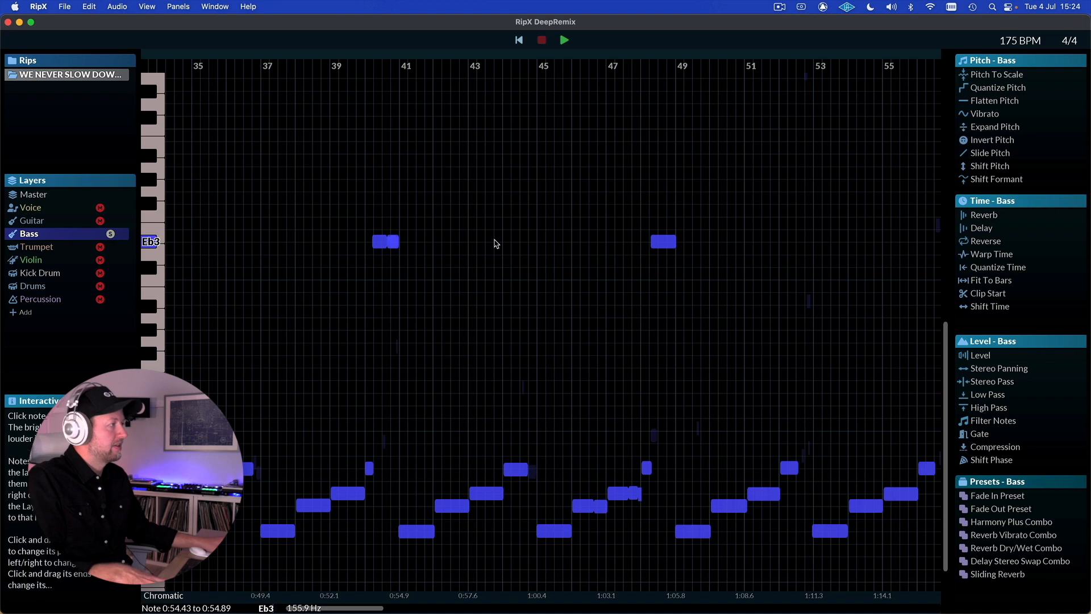
pyautogui.click(661, 242)
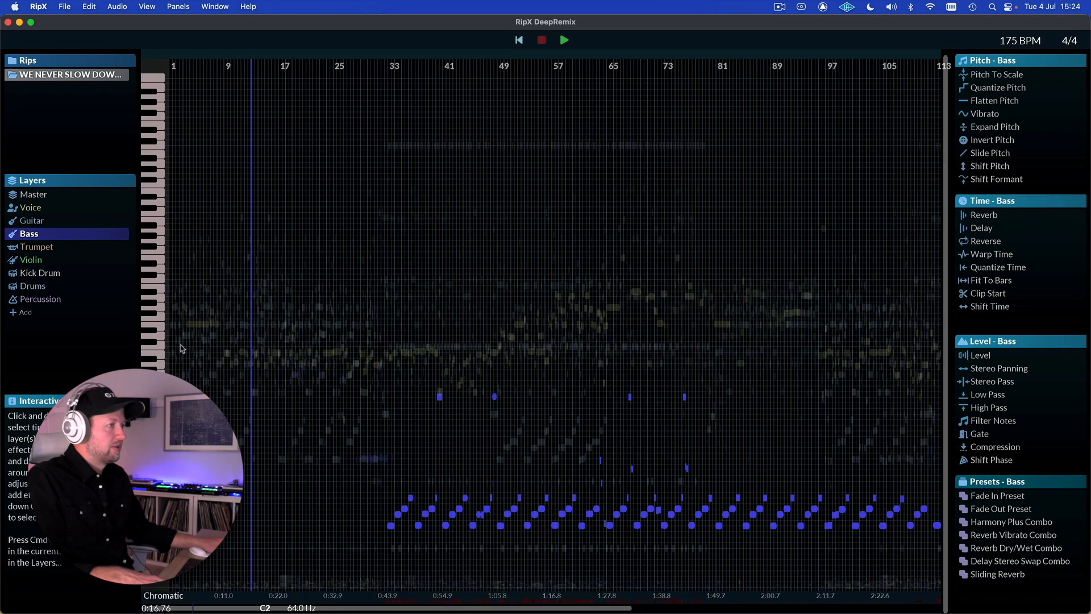
# - Return to the Master mix and detect the song's key as D Major
pyautogui.click(34, 195)
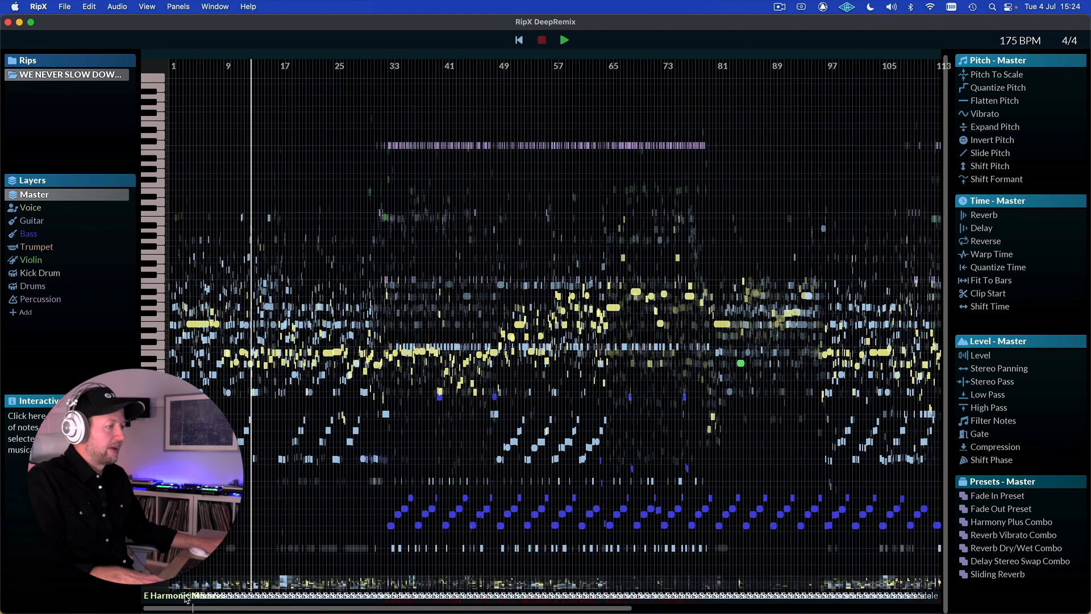
pyautogui.click(174, 596)
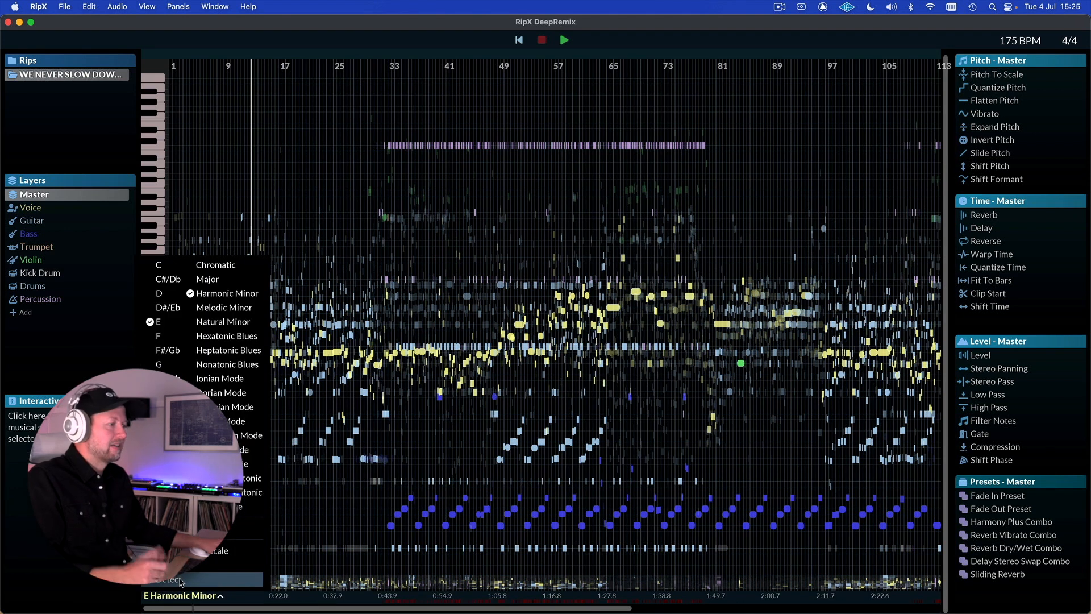
pyautogui.click(207, 279)
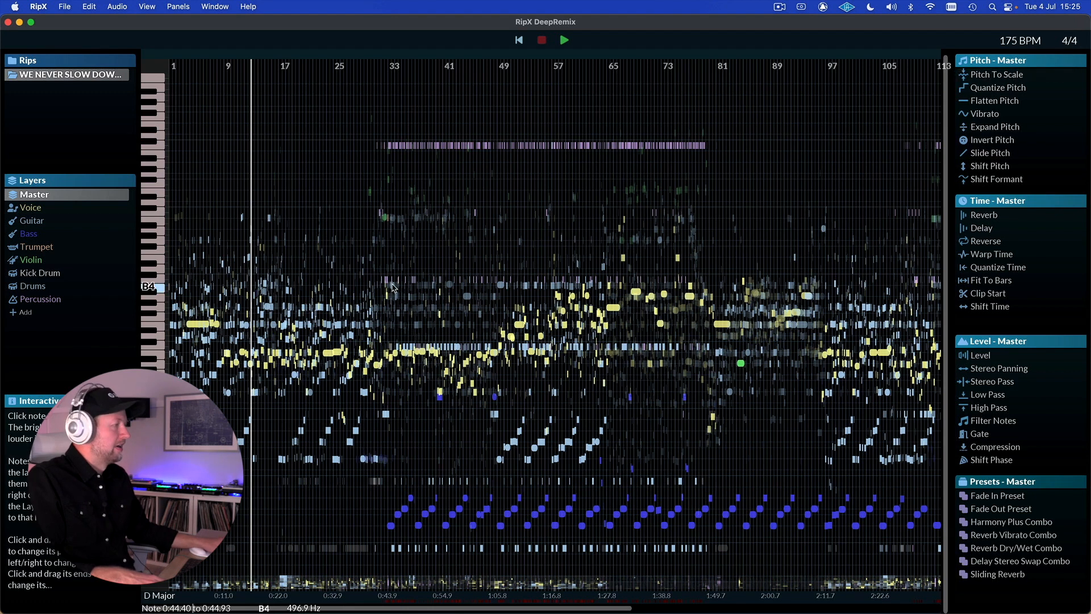
pyautogui.moveTo(294, 212)
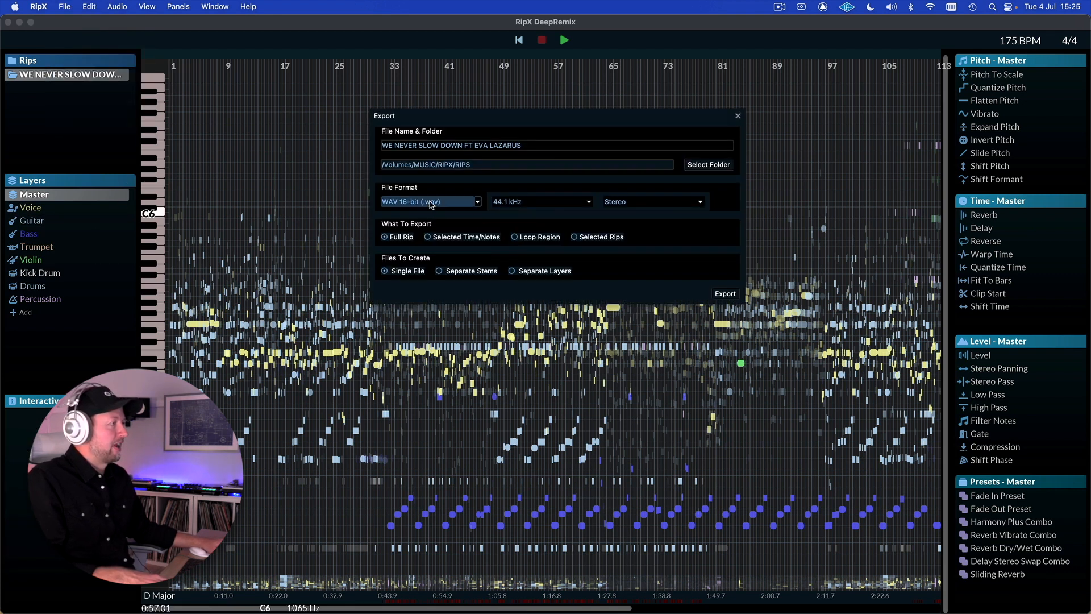
pyautogui.moveTo(535, 202)
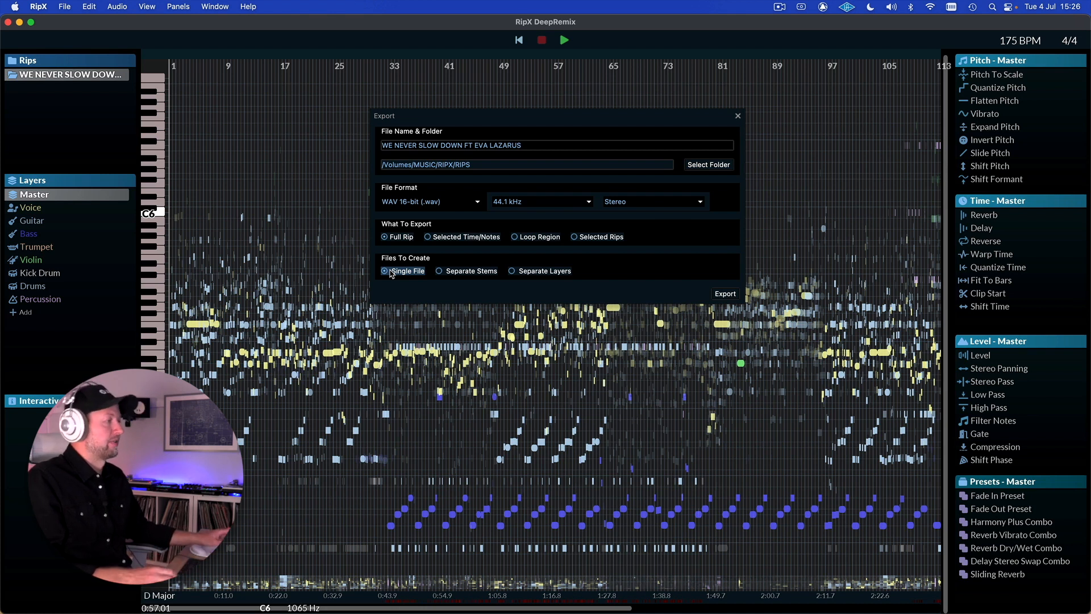
# - Choose Separate Stems output for exporting the full rip as 16-bit WAV
pyautogui.click(439, 271)
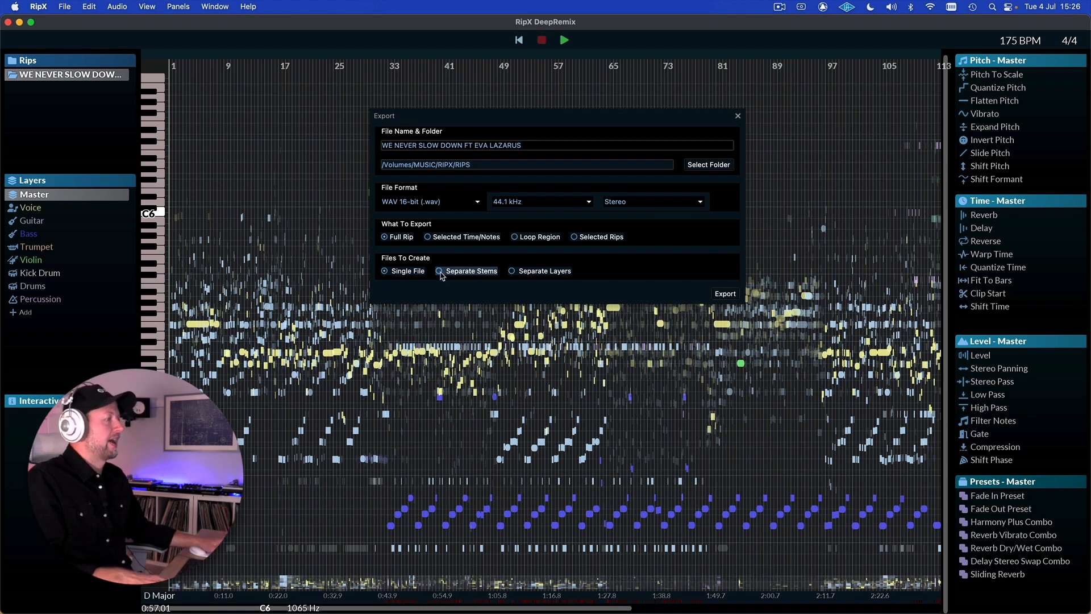